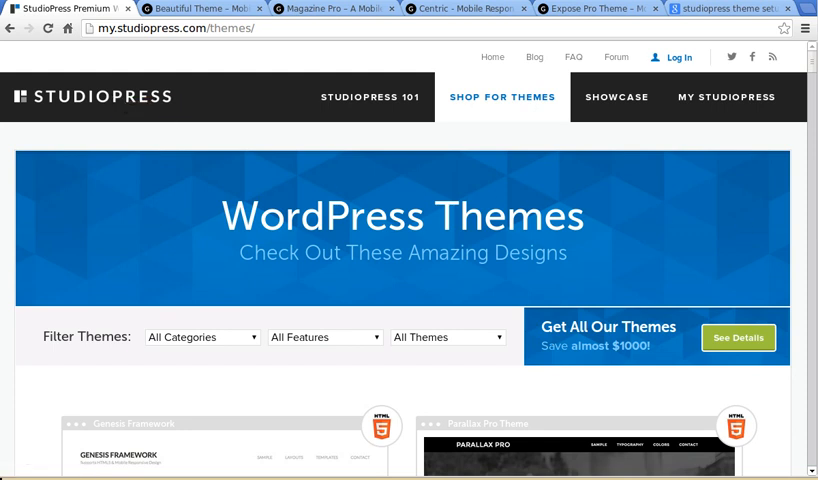
mouse_move(792, 226)
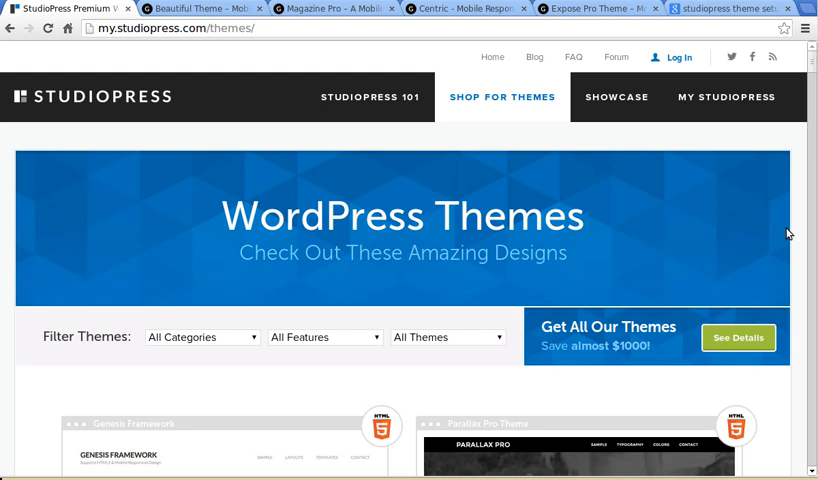
mouse_move(490, 108)
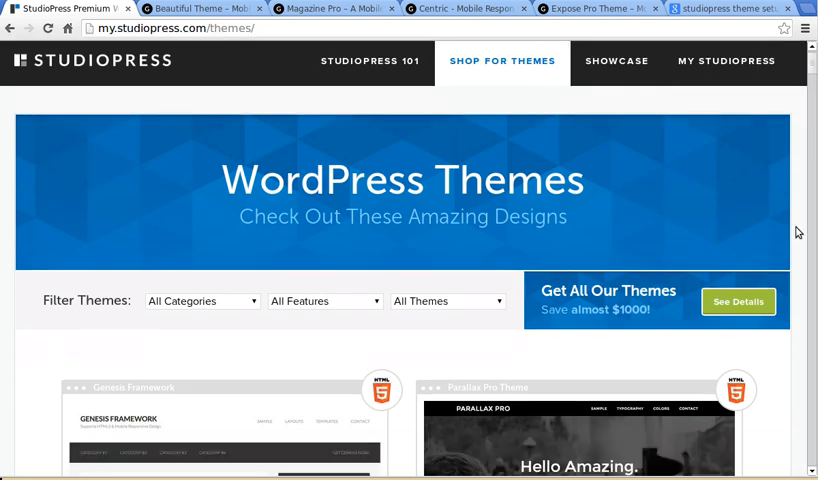
Locate the Lifestyle Pro card in the catalog and go to its details and pricing page.
scroll("down", 3)
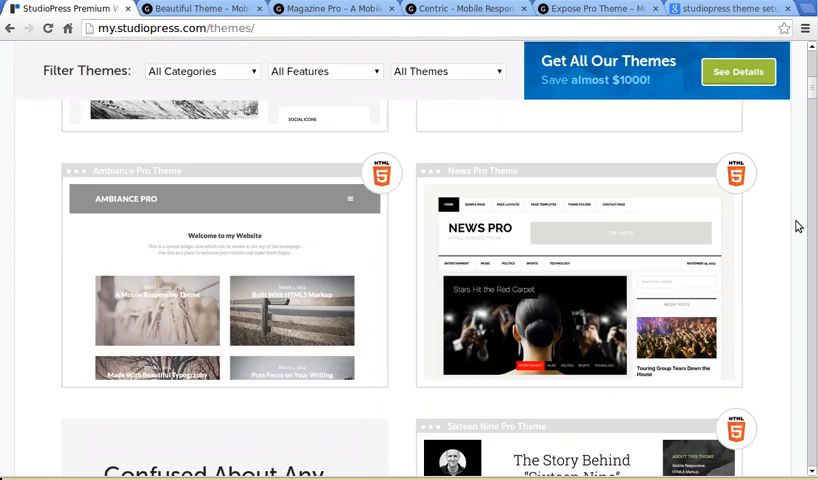
scroll("down", 3)
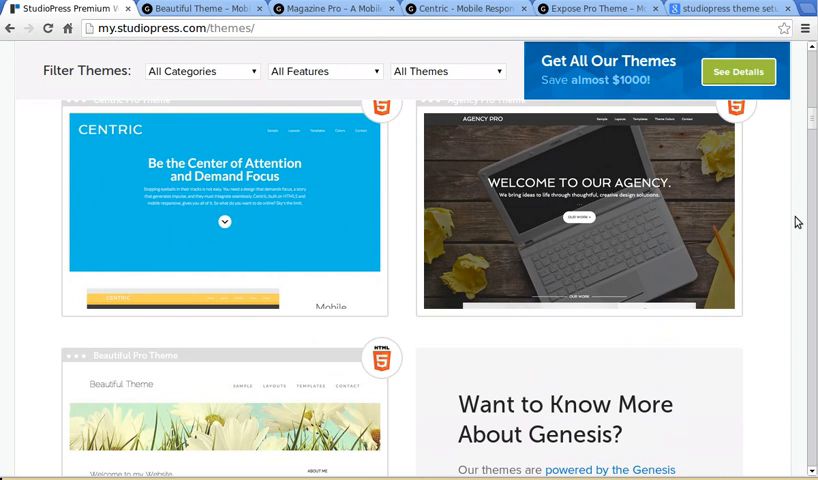
scroll("down", 3)
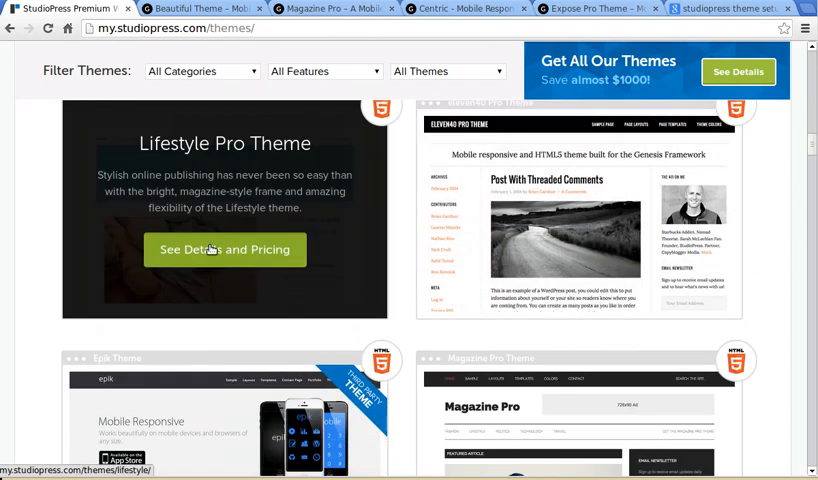
left_click(224, 250)
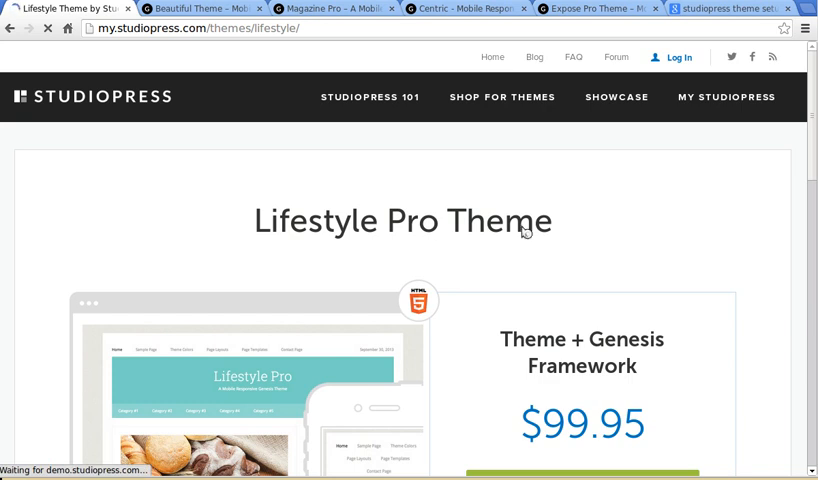
Review the Lifestyle Pro page's $99.95 price, included features and demo links.
scroll("down", 3)
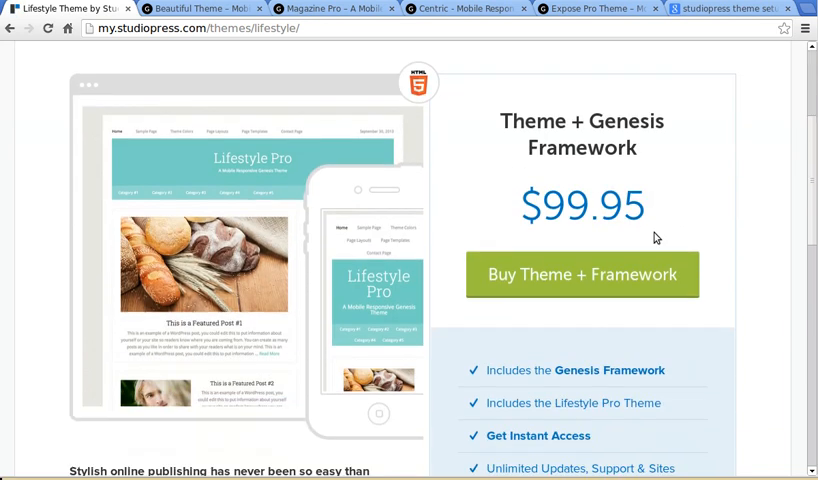
scroll("down", 3)
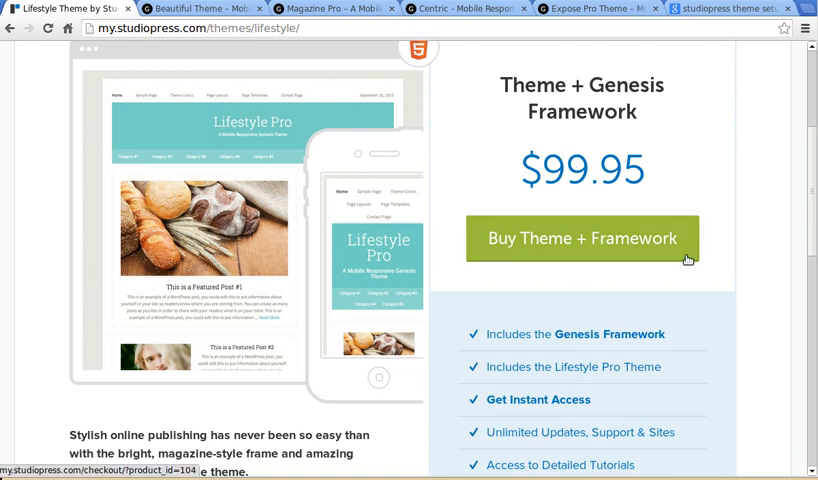
scroll("down", 3)
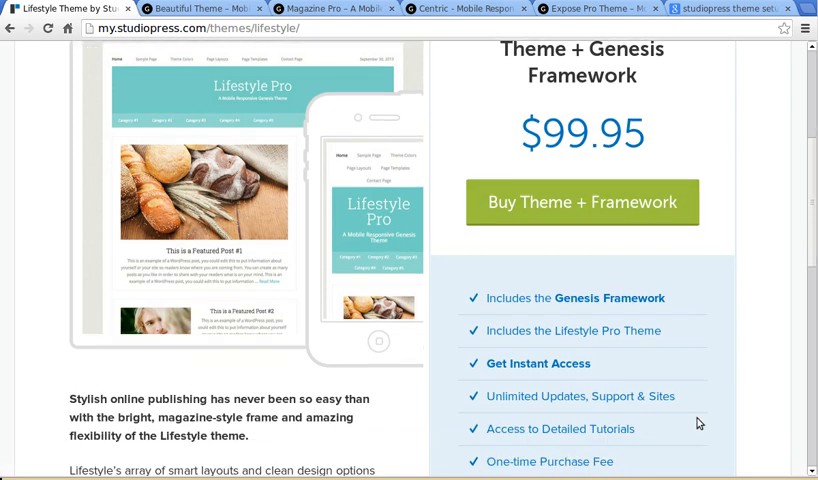
scroll("down", 3)
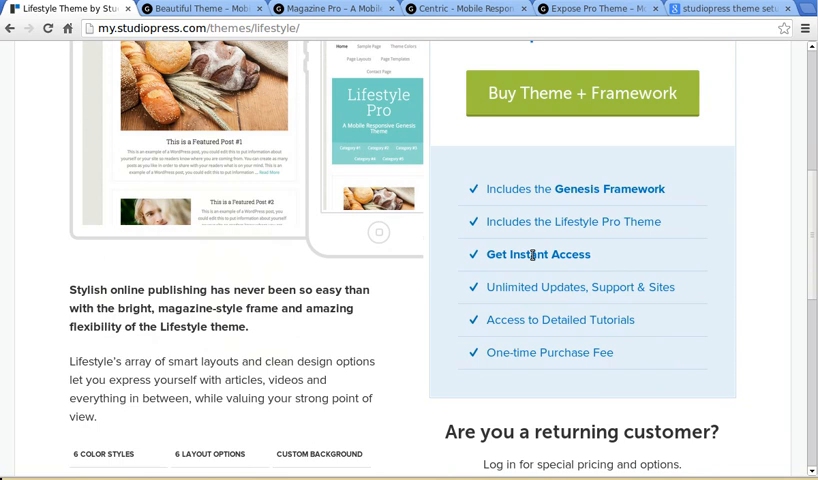
mouse_move(560, 188)
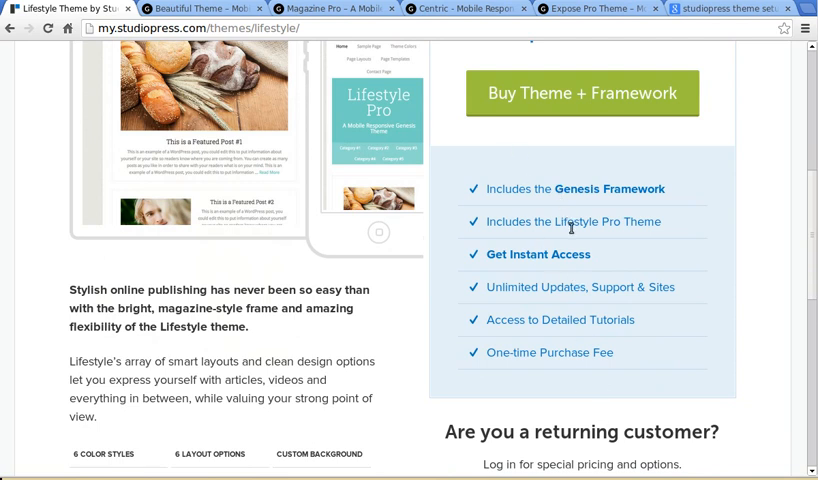
mouse_move(524, 308)
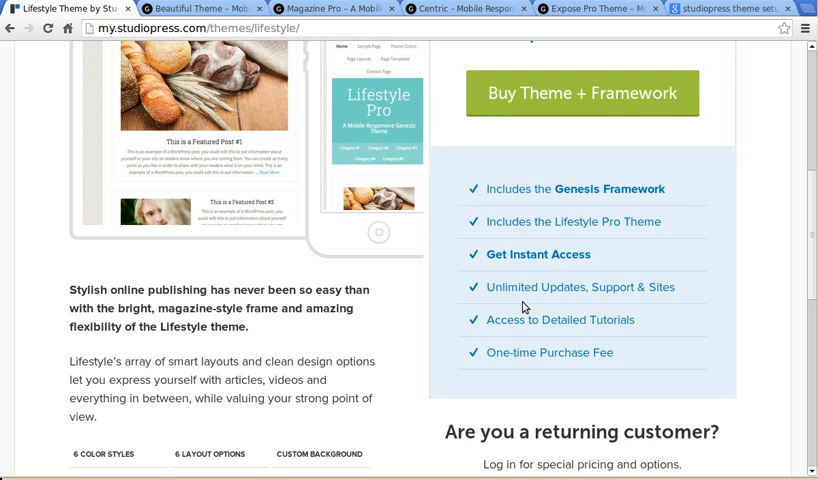
mouse_move(592, 290)
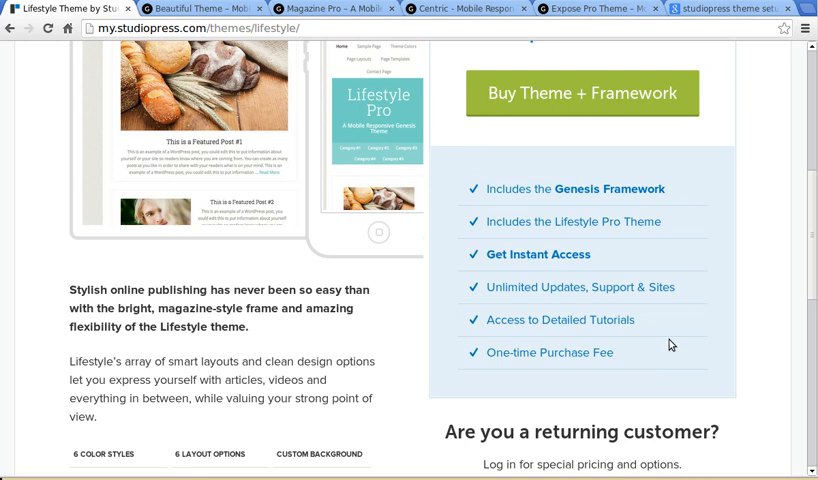
mouse_move(572, 328)
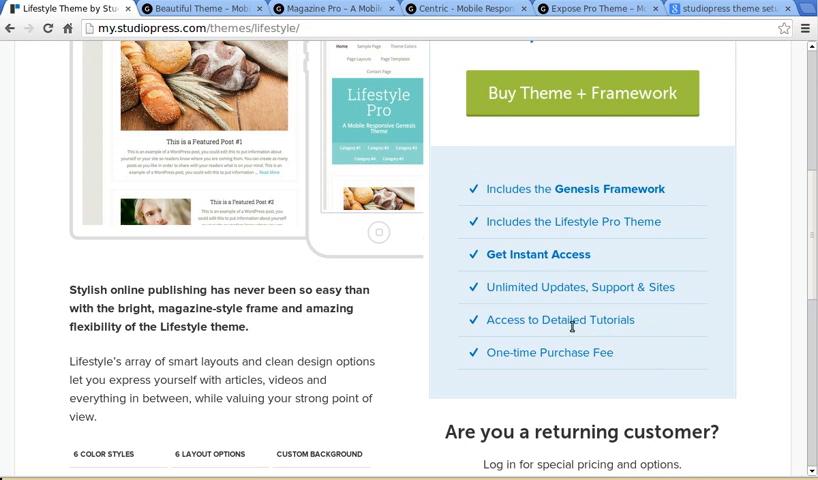
mouse_move(372, 364)
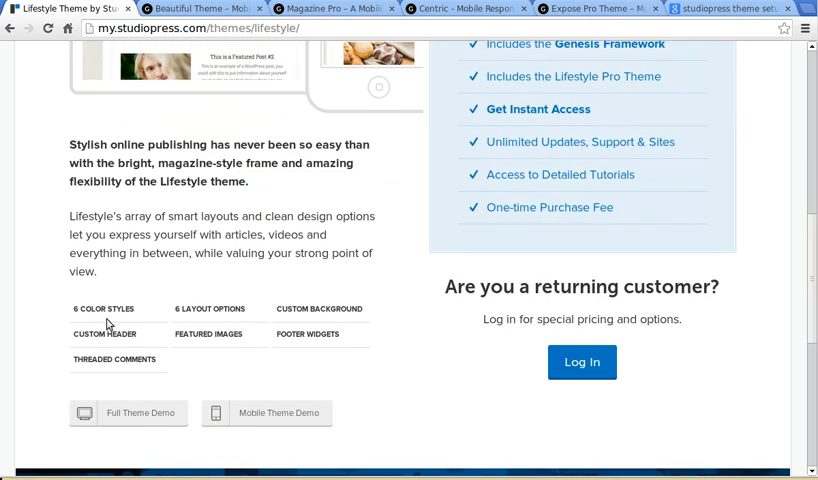
mouse_move(220, 316)
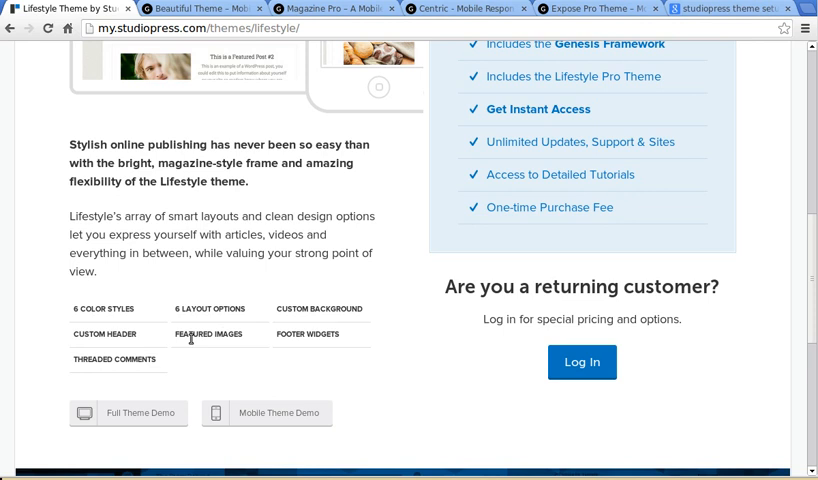
mouse_move(152, 398)
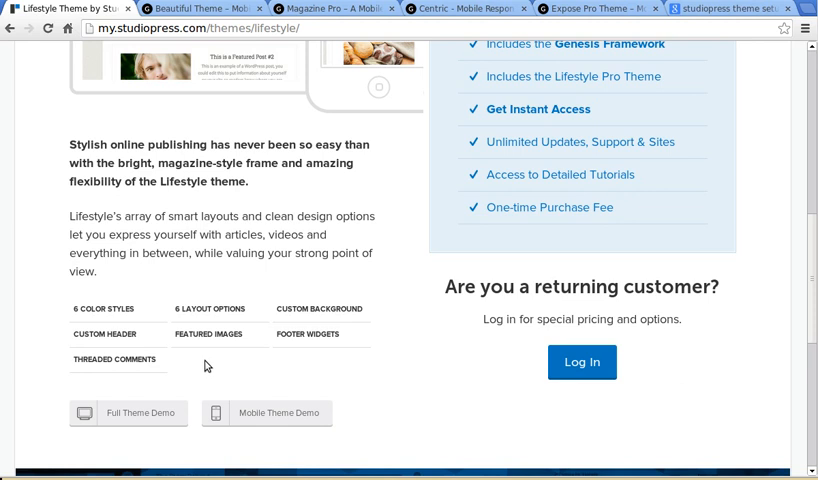
mouse_move(268, 380)
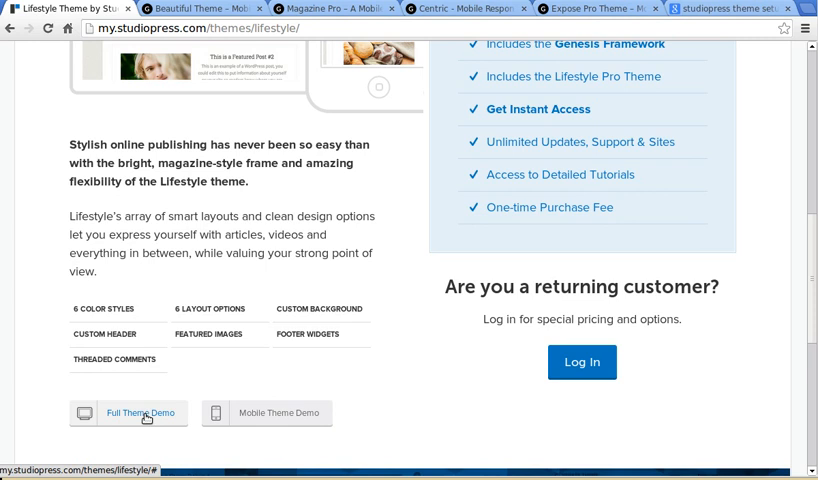
Launch the full Lifestyle Pro demo on demo.studiopress.com and browse its homepage and featured posts.
left_click(140, 412)
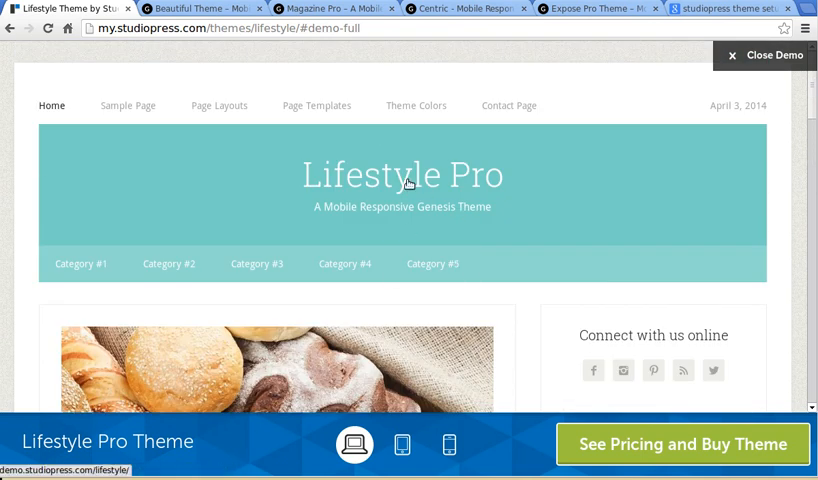
mouse_move(160, 8)
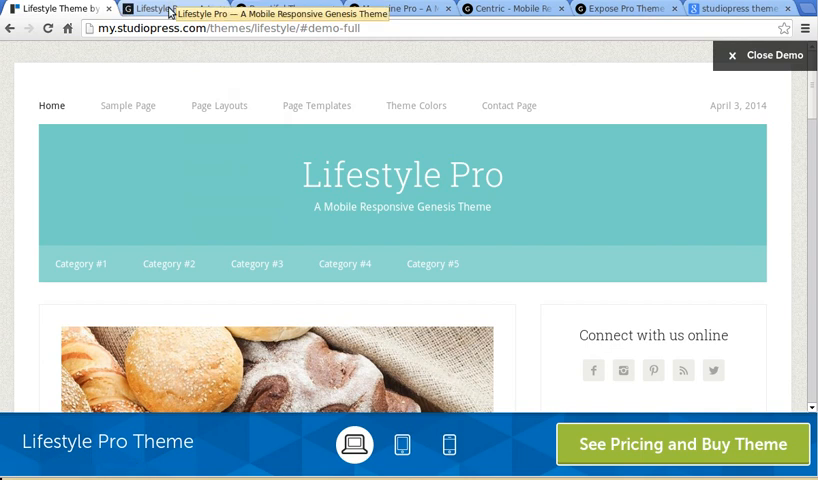
left_click(760, 56)
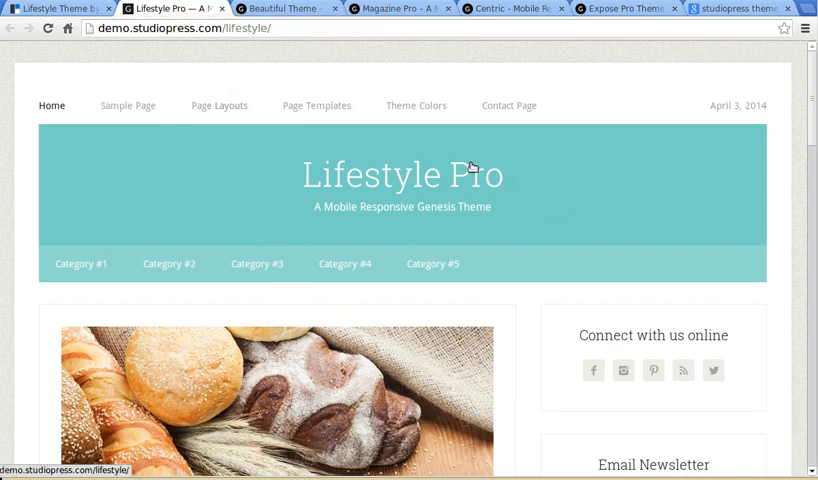
mouse_move(368, 148)
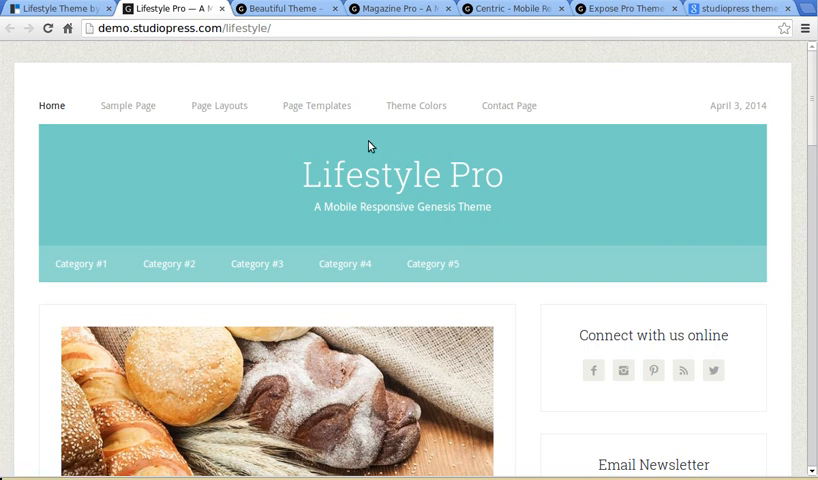
mouse_move(544, 144)
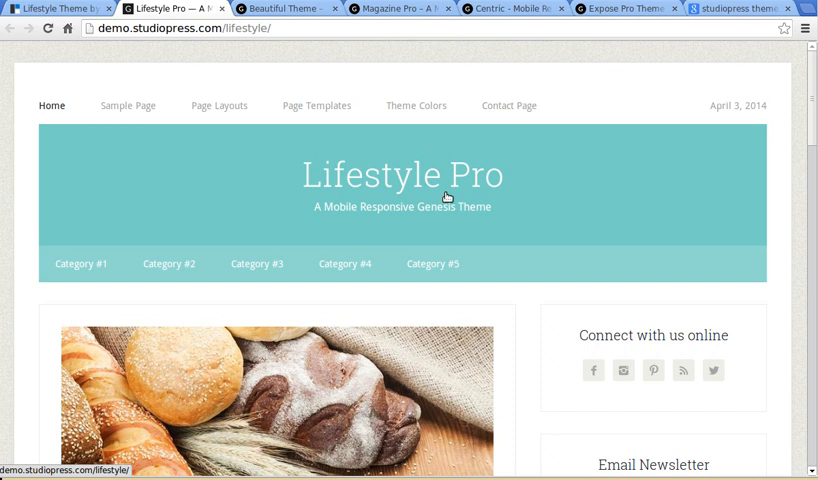
mouse_move(504, 210)
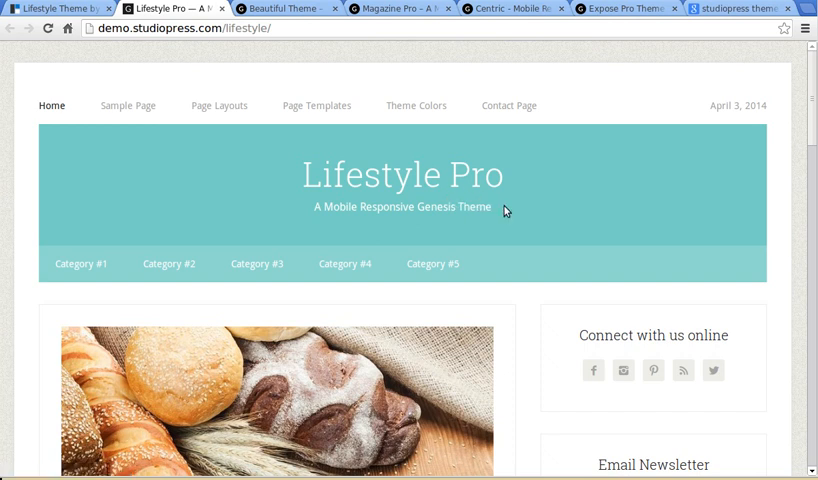
mouse_move(496, 216)
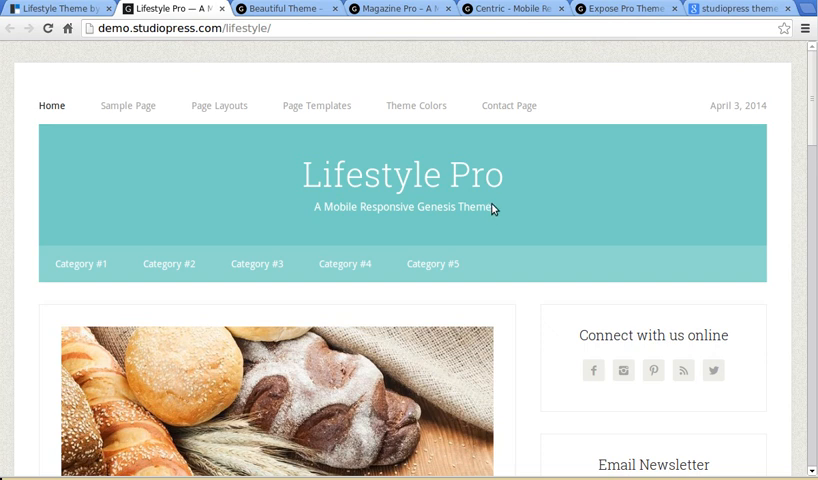
mouse_move(510, 182)
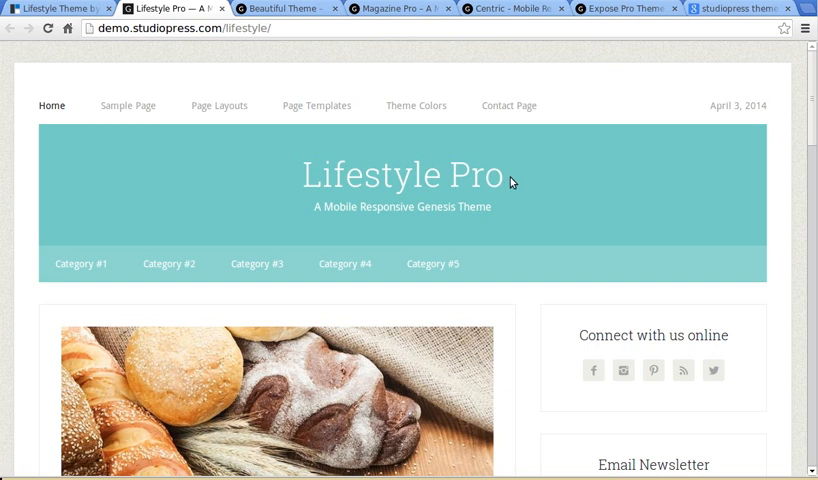
mouse_move(520, 188)
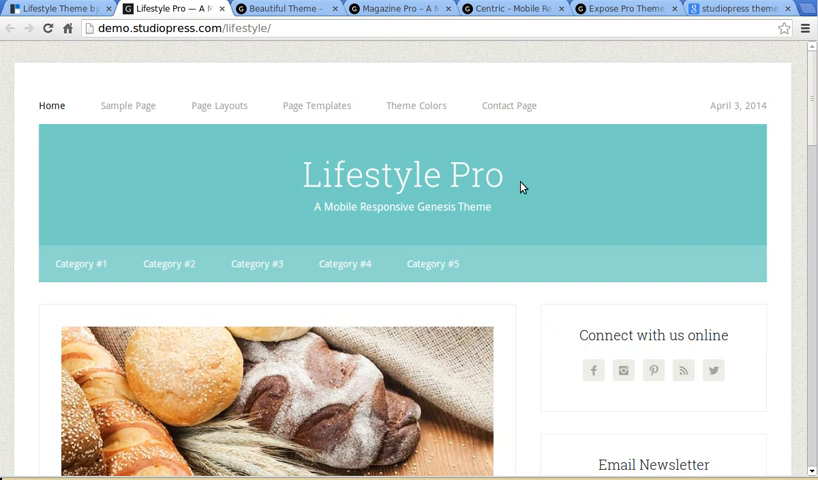
scroll("down", 3)
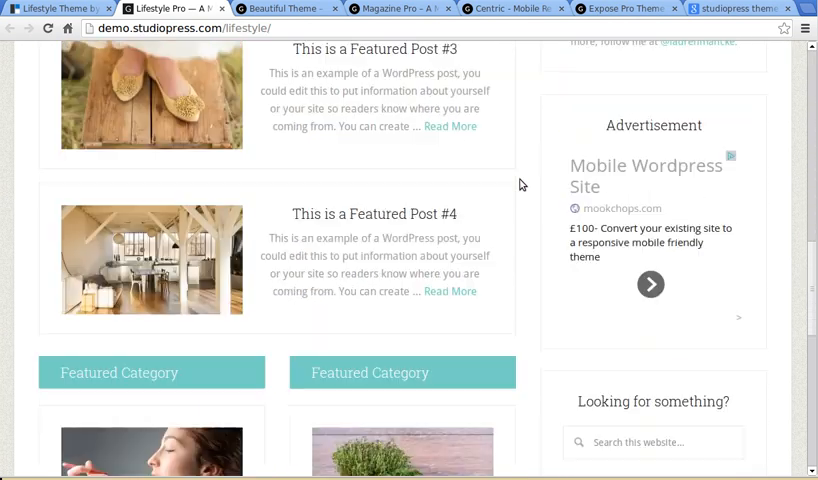
scroll("up", 3)
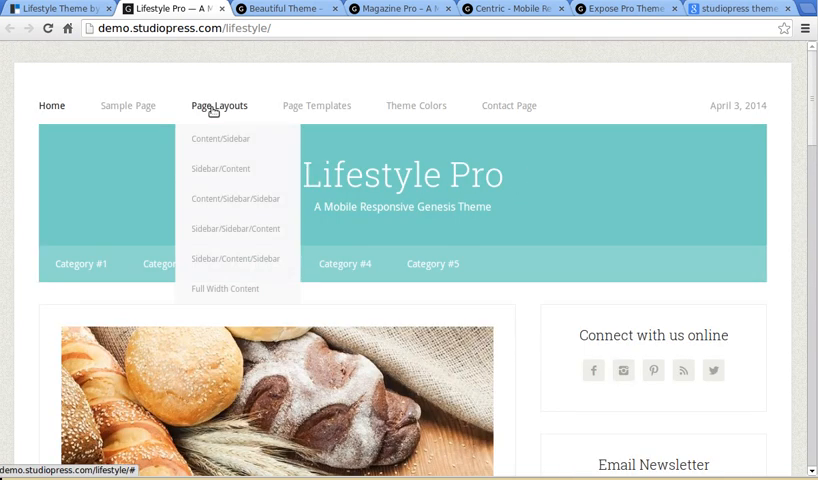
View the Content/Sidebar example under Page Layouts and look through its sample post.
left_click(220, 138)
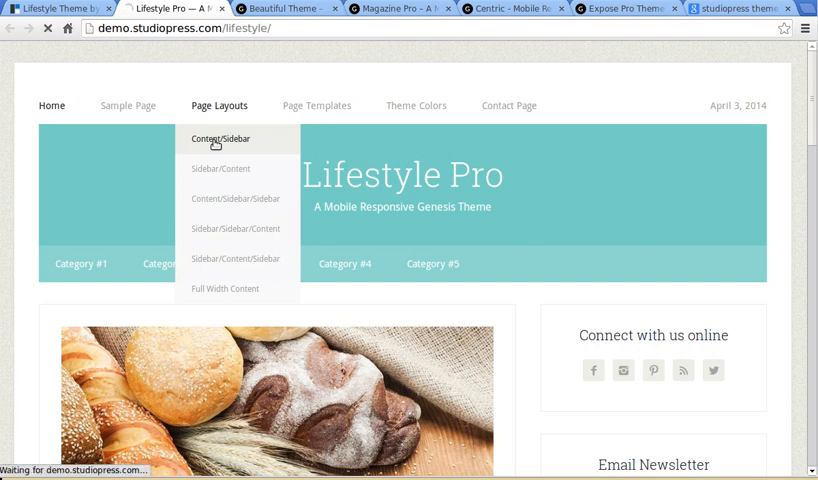
left_click(220, 140)
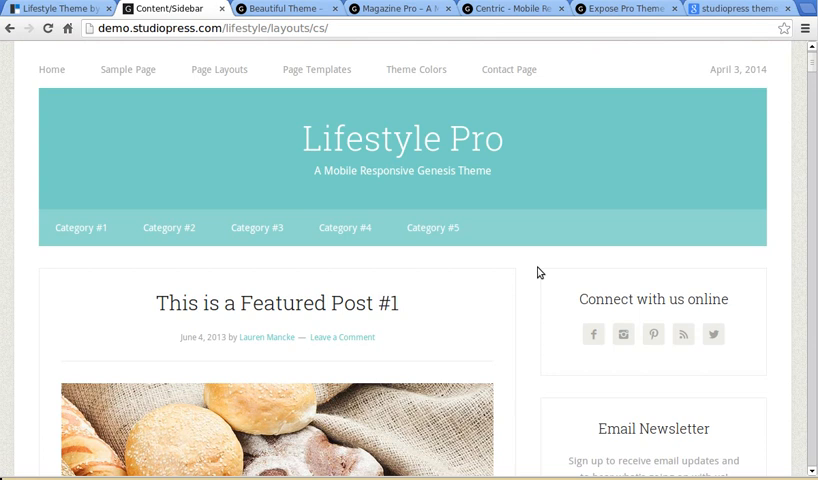
scroll("down", 3)
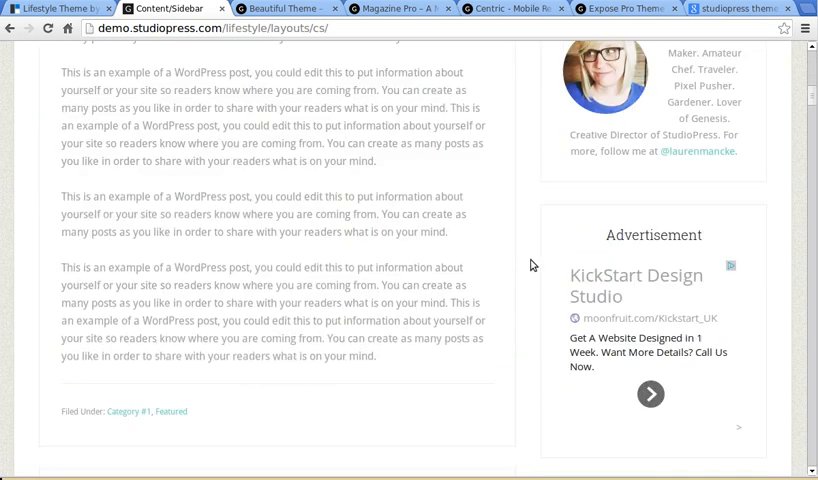
scroll("up", 3)
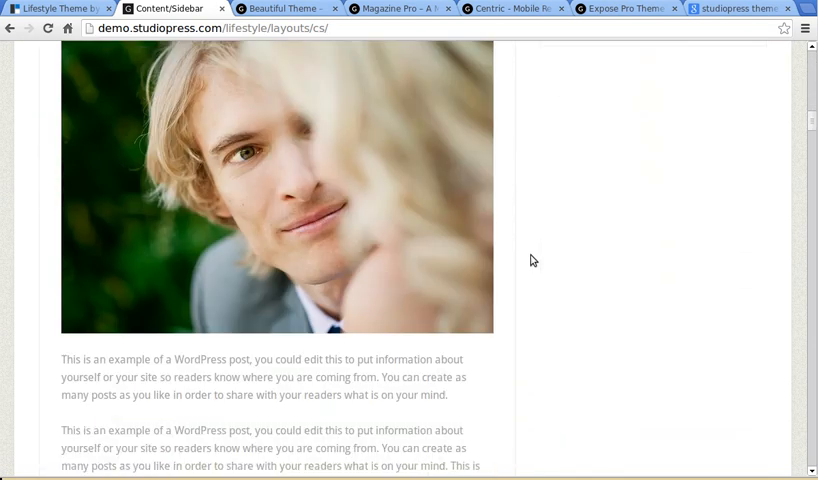
scroll("down", 3)
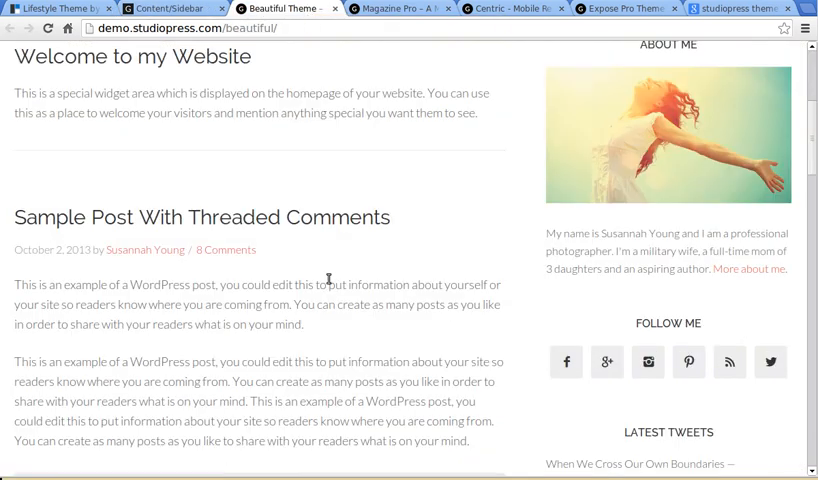
Browse the Beautiful Pro homepage's welcome area, threaded-comments sample post and About Me sidebar.
scroll("up", 3)
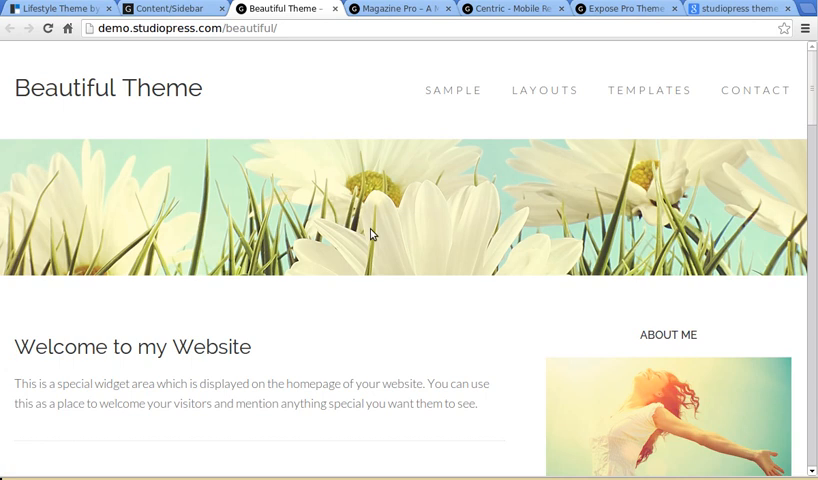
mouse_move(456, 330)
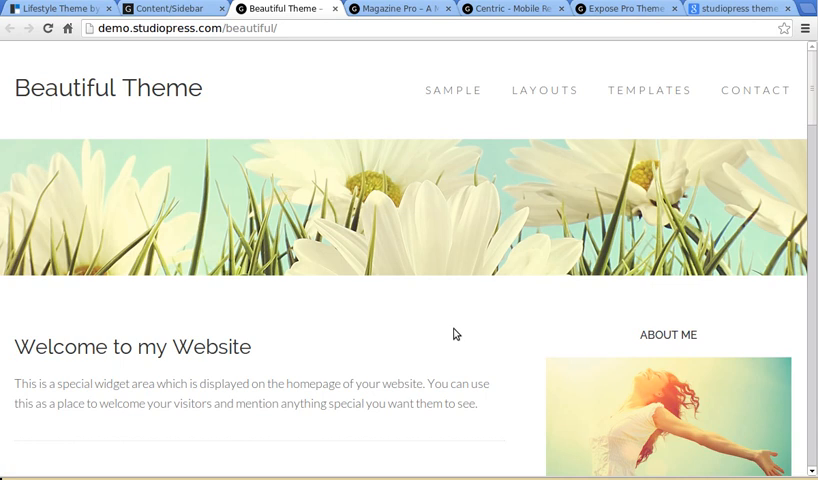
scroll("down", 3)
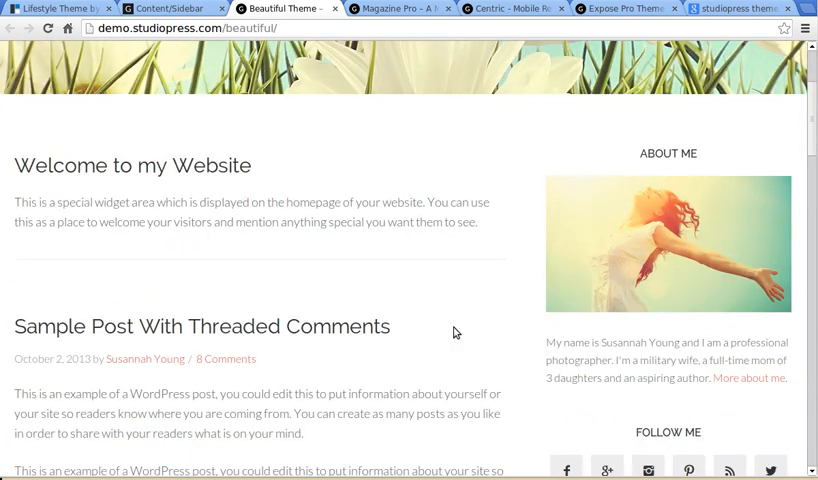
scroll("down", 3)
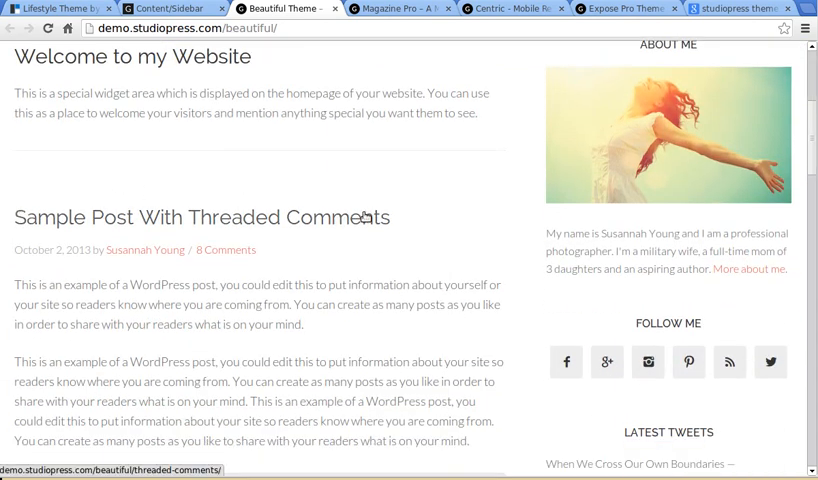
scroll("down", 3)
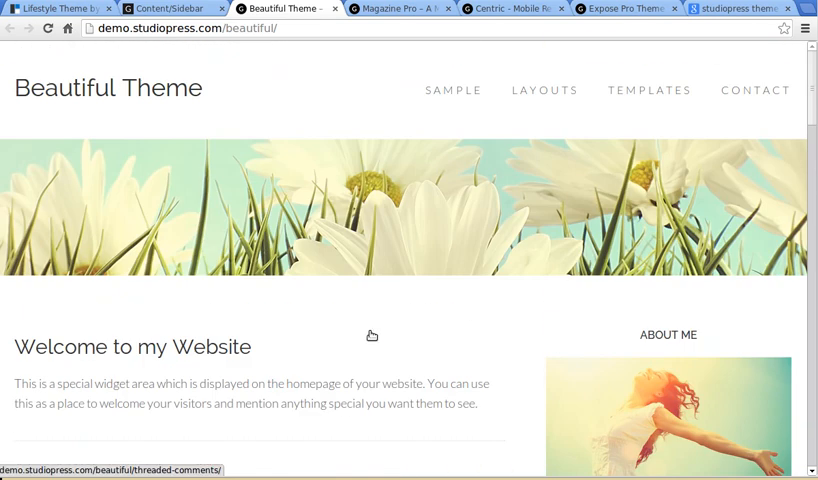
mouse_move(400, 276)
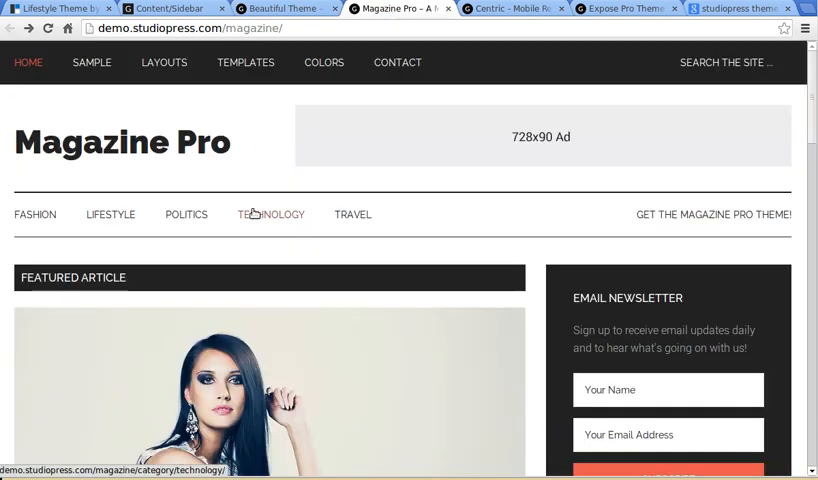
mouse_move(540, 306)
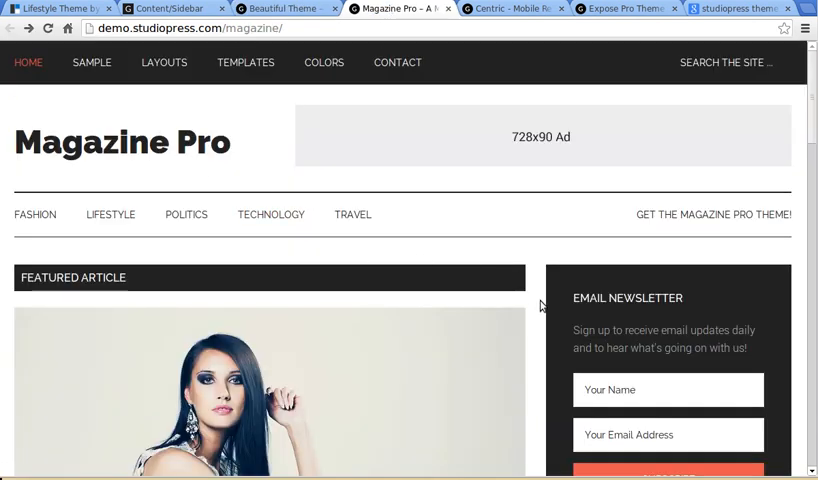
Read through the Denali National Park sample article, then return to the Magazine Pro homepage.
scroll("down", 3)
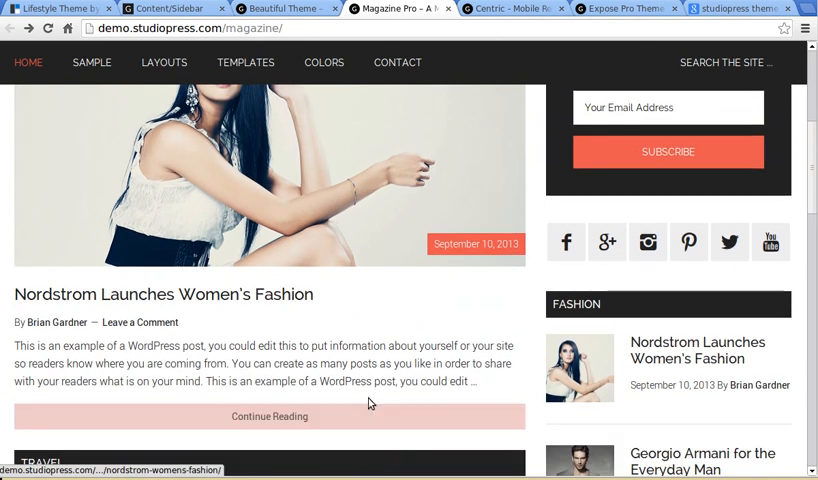
scroll("down", 3)
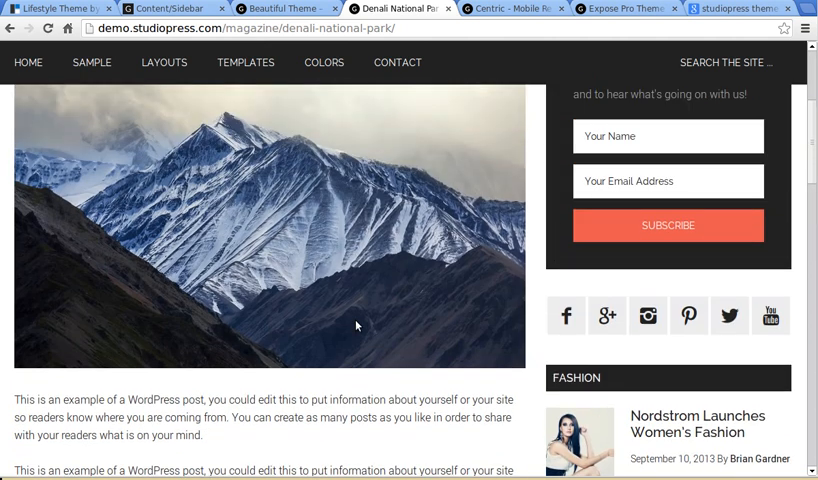
scroll("up", 3)
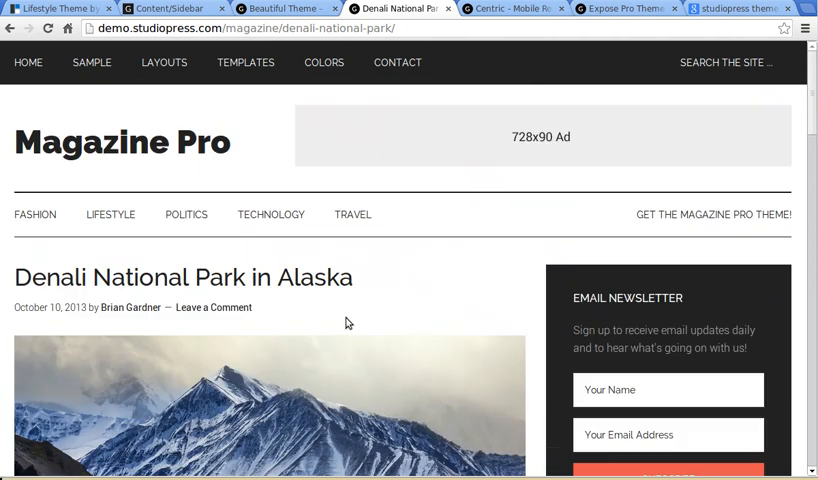
left_click(28, 62)
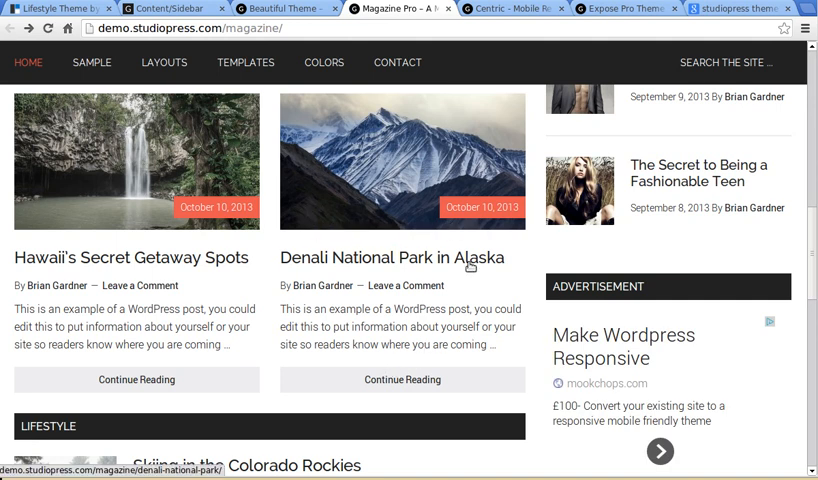
Browse the Magazine Pro homepage's featured articles, including the Nordstrom post, and return to the top.
scroll("down", 3)
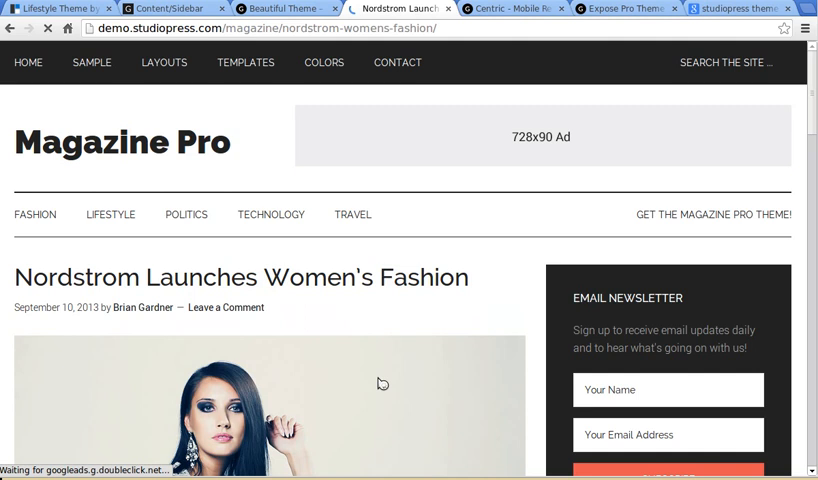
scroll("down", 3)
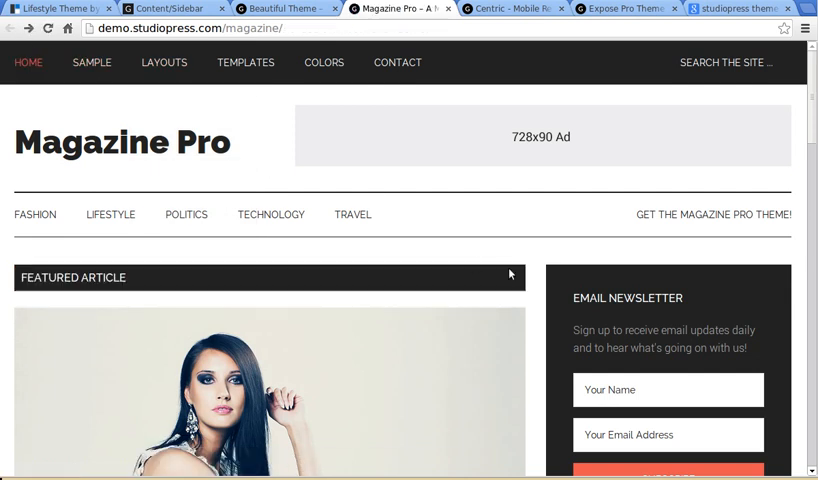
mouse_move(530, 282)
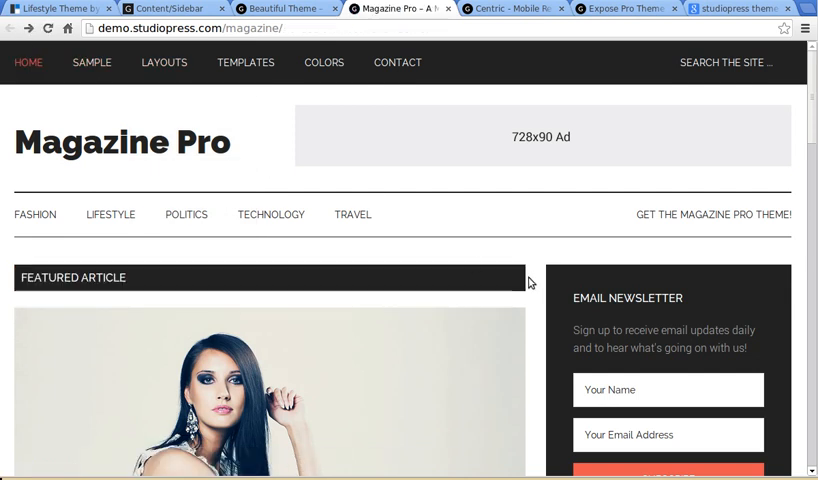
scroll("down", 3)
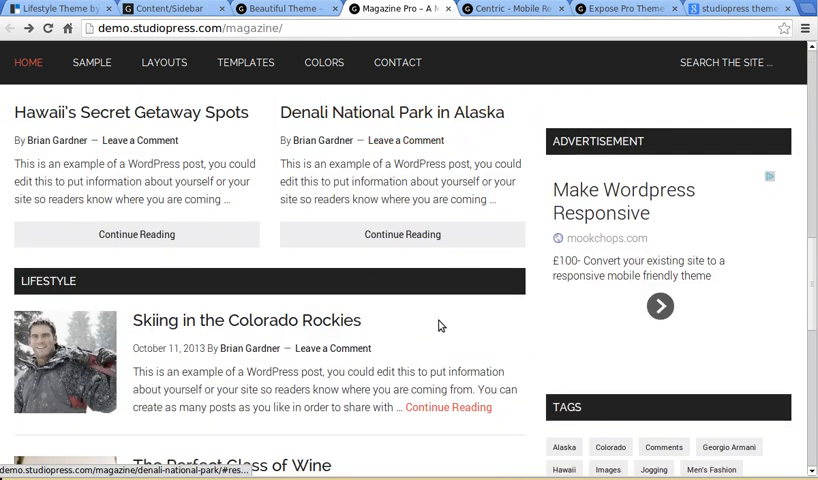
scroll("down", 3)
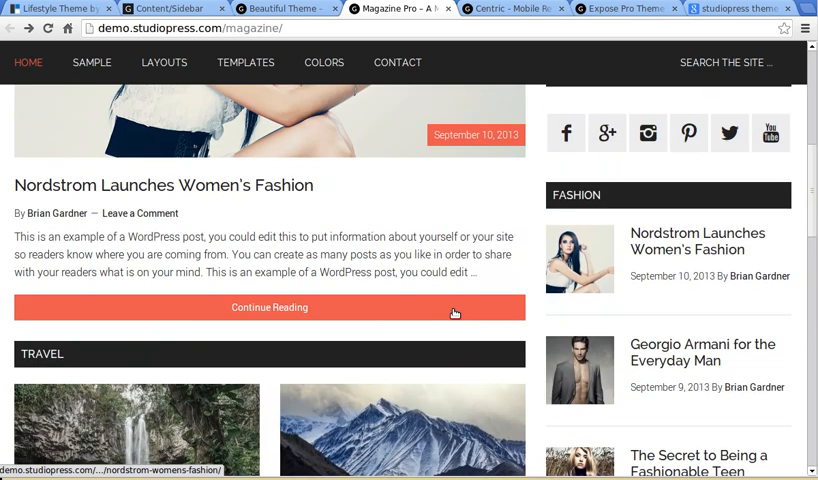
scroll("up", 3)
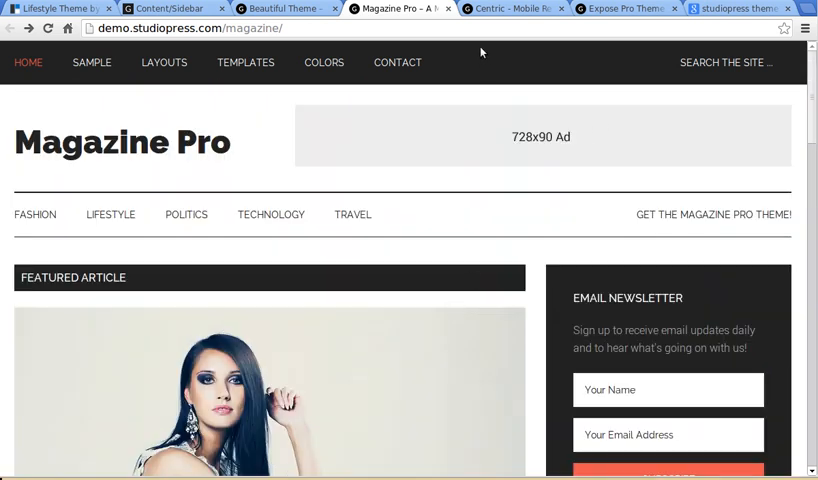
Switch to the Centric demo and browse its Mobile Responsive and Customizable & Fast sections.
left_click(510, 8)
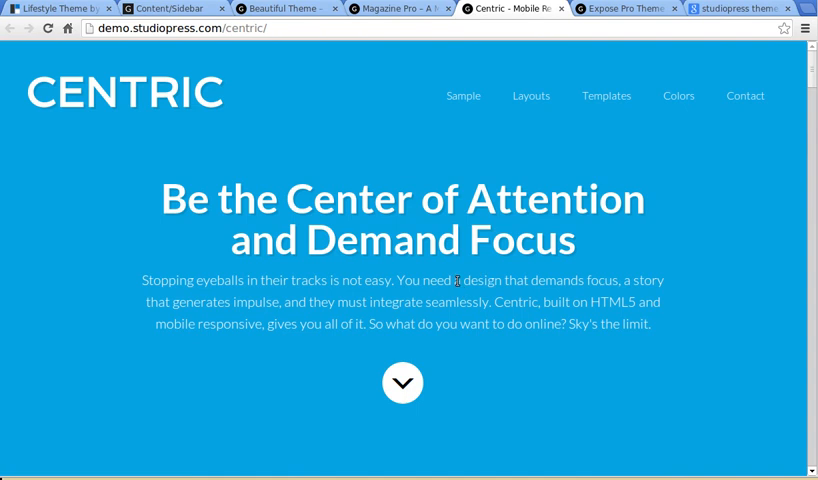
mouse_move(498, 280)
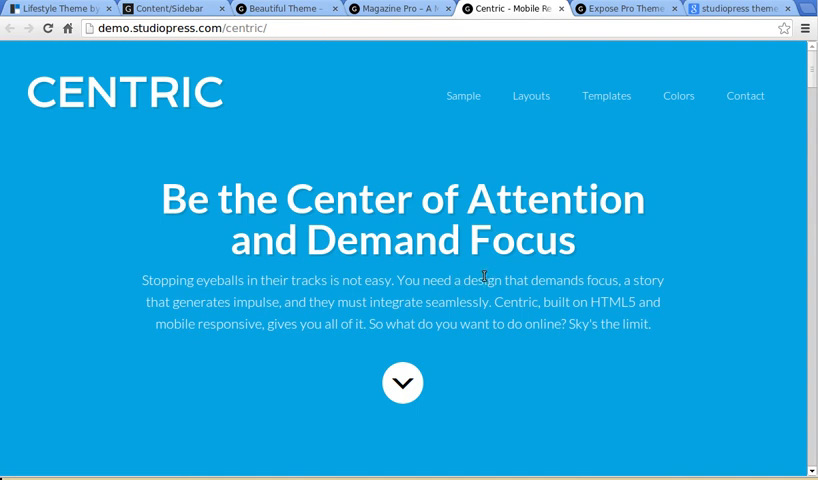
scroll("down", 3)
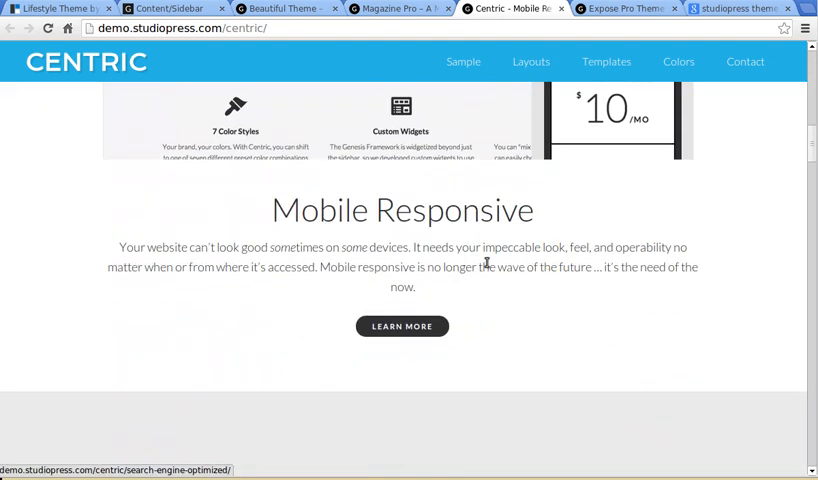
scroll("down", 3)
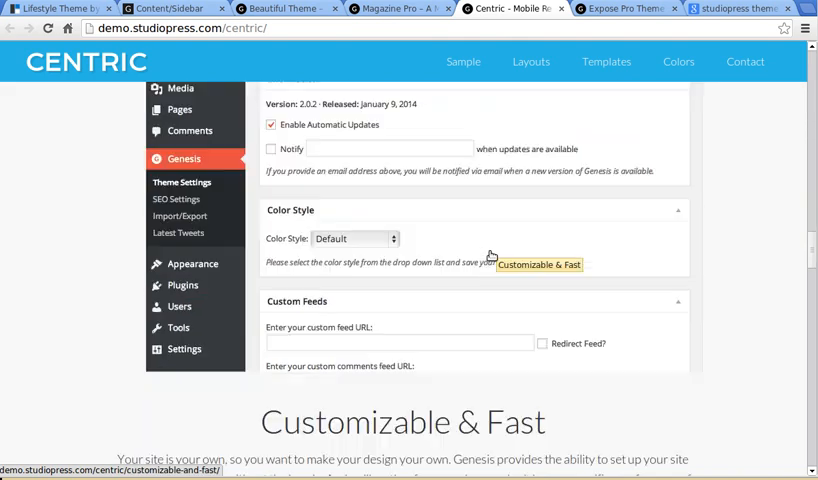
scroll("down", 3)
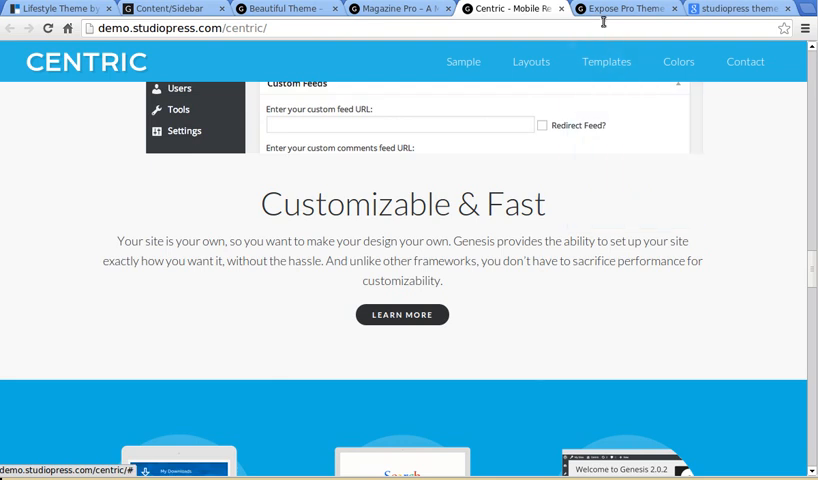
Browse the Expose Pro demo homepage, then switch to the Beautiful Pro Theme Setup instructions.
left_click(620, 8)
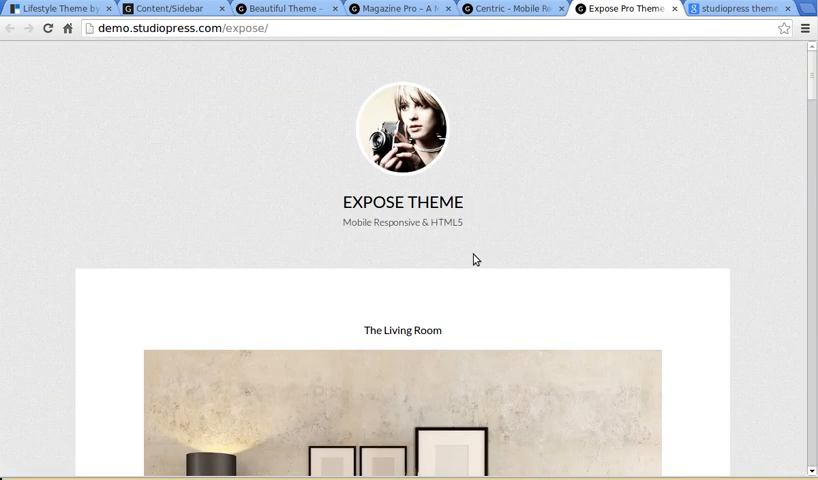
scroll("down", 3)
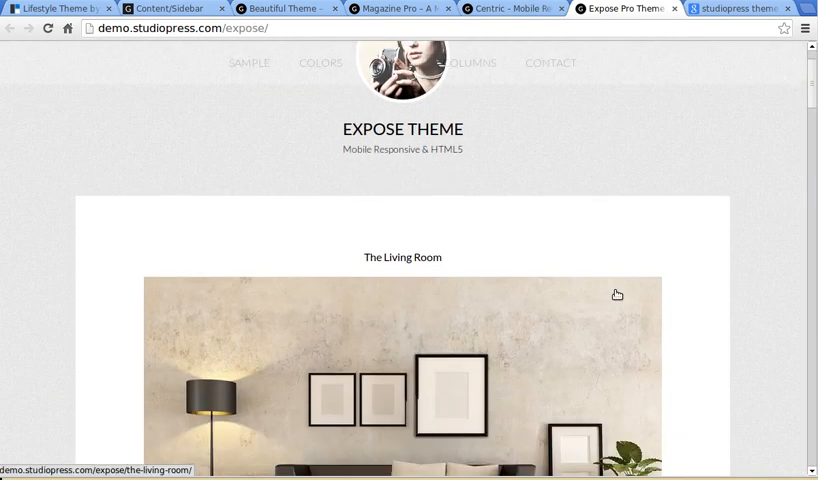
scroll("down", 3)
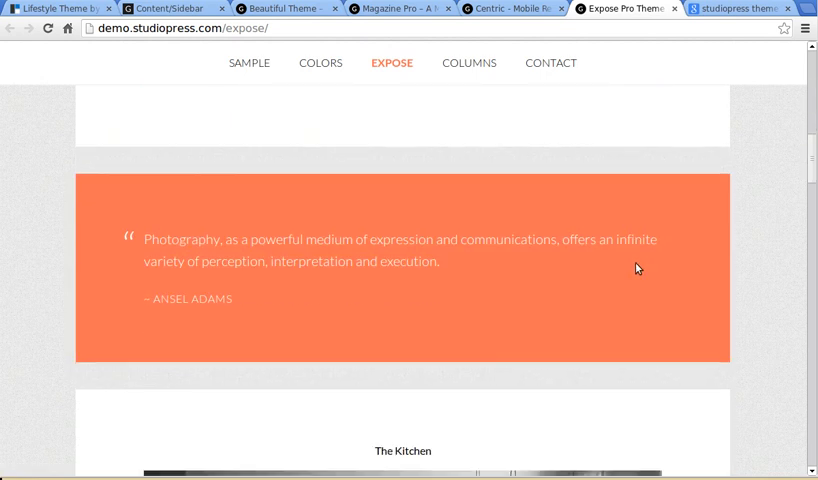
scroll("up", 3)
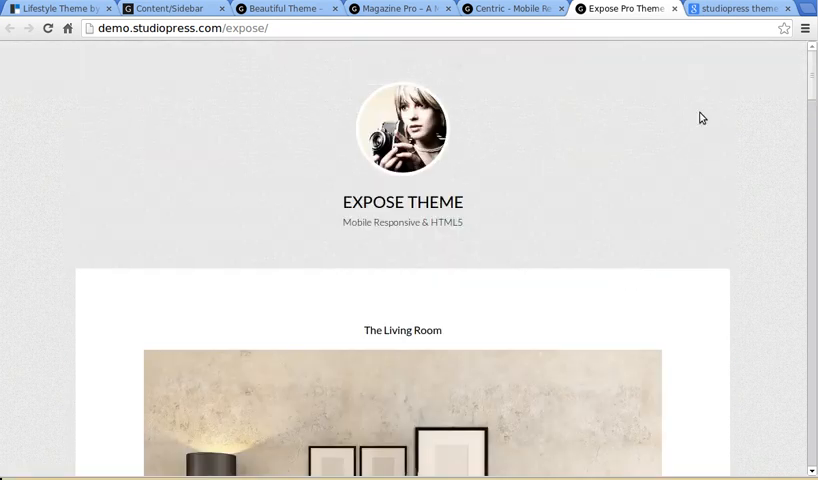
left_click(736, 8)
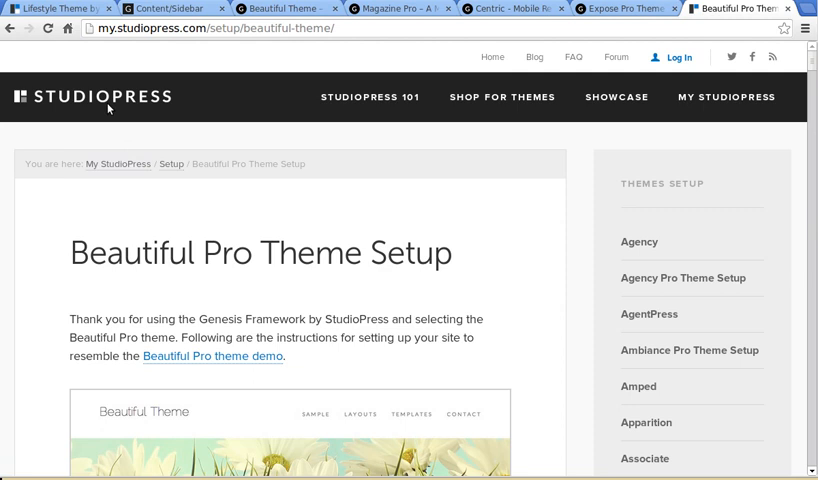
mouse_move(526, 276)
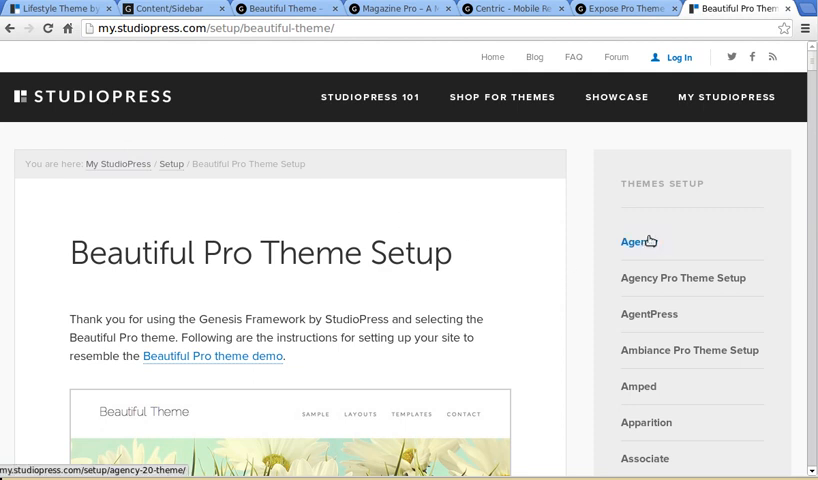
scroll("down", 3)
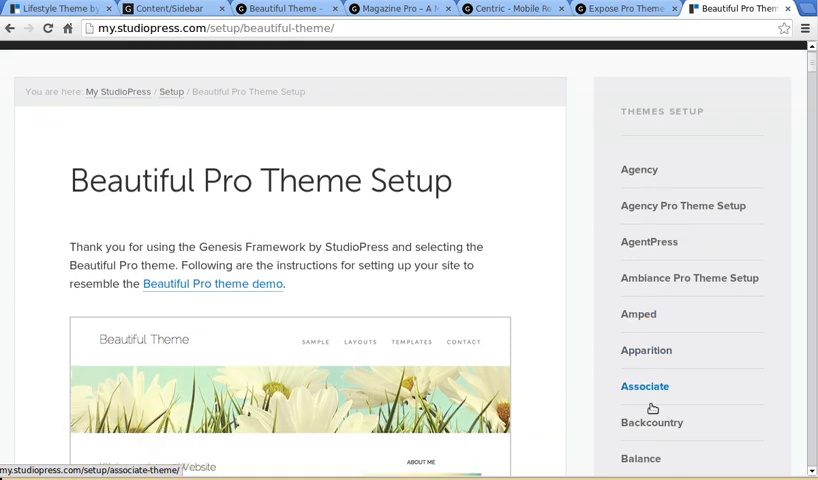
scroll("down", 3)
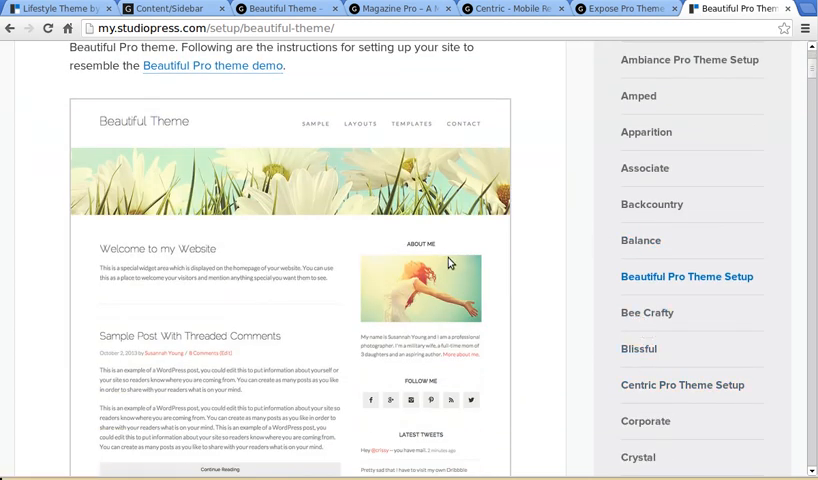
scroll("down", 3)
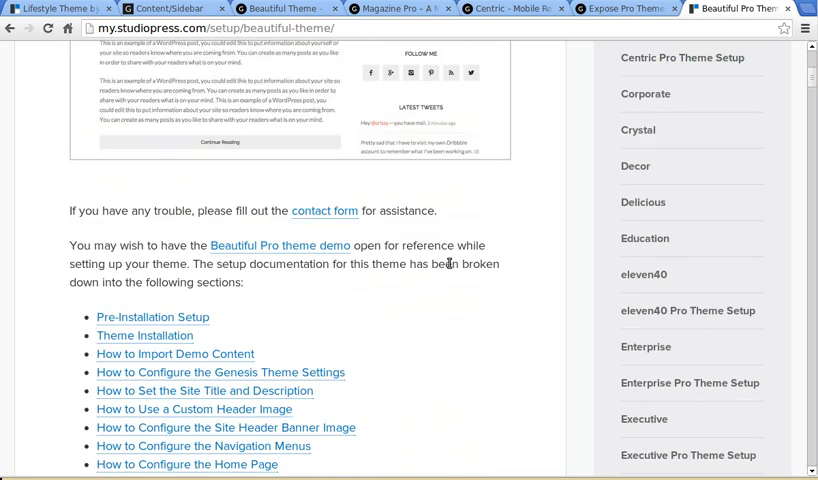
scroll("down", 3)
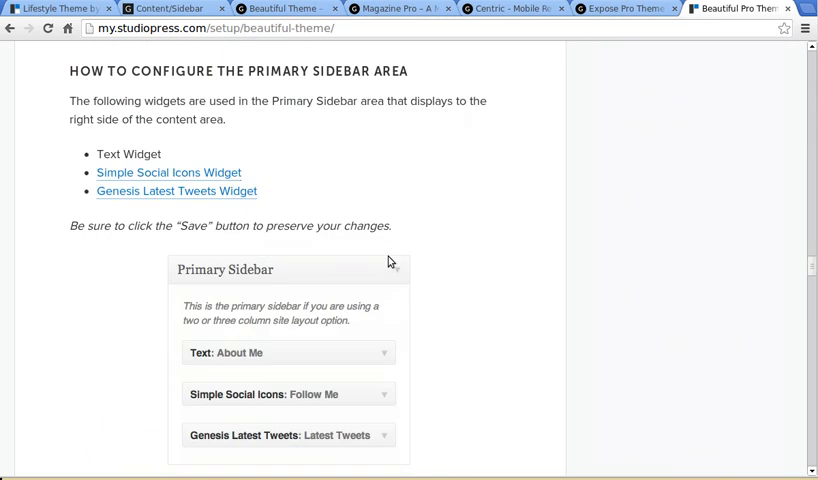
scroll("down", 3)
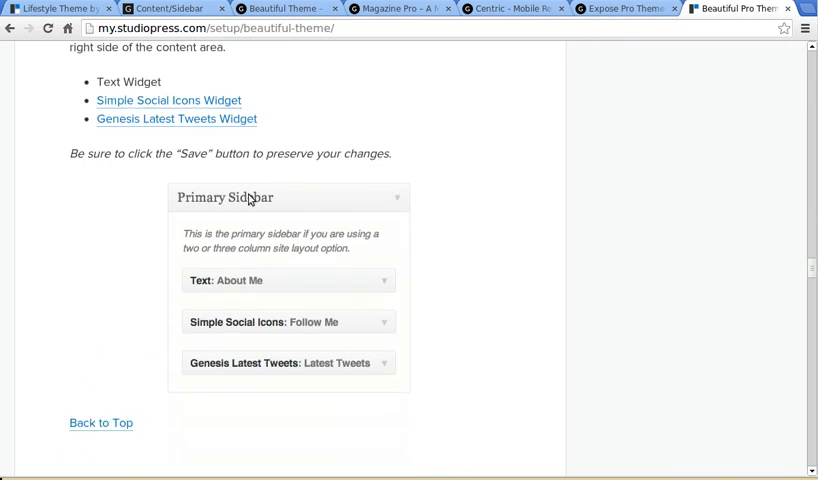
mouse_move(278, 288)
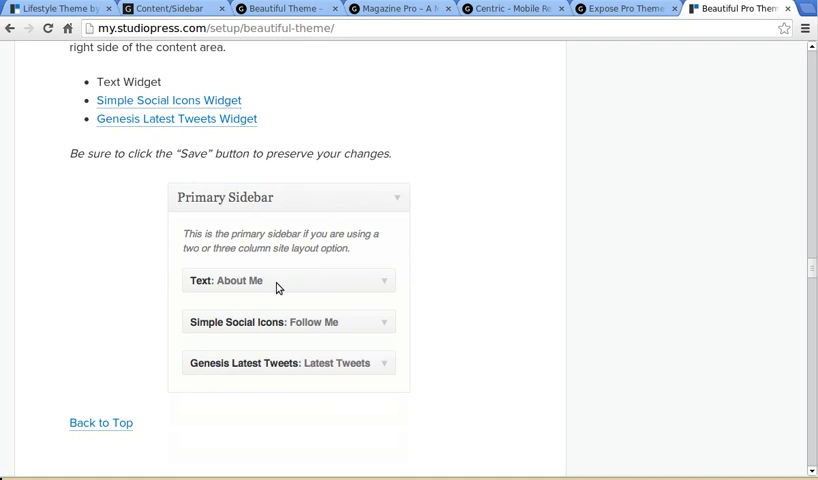
mouse_move(348, 324)
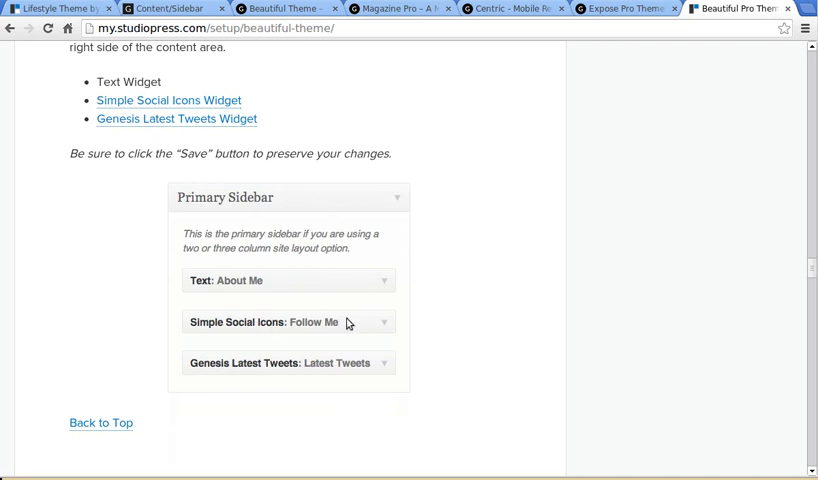
mouse_move(422, 292)
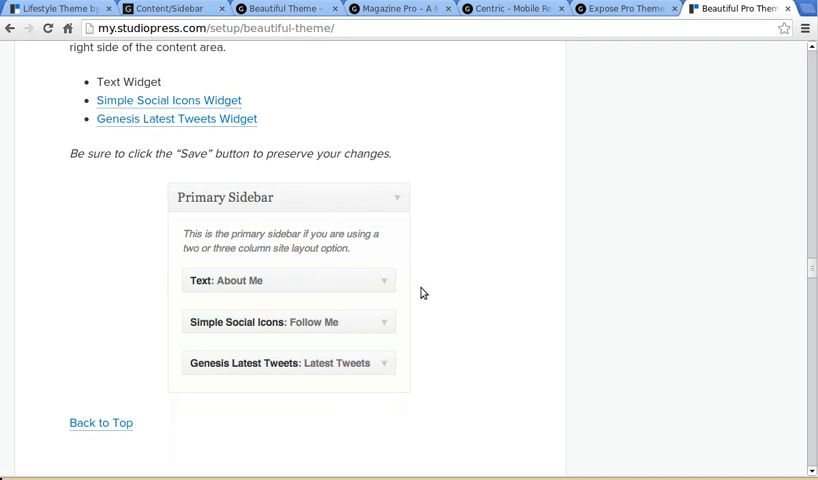
mouse_move(458, 294)
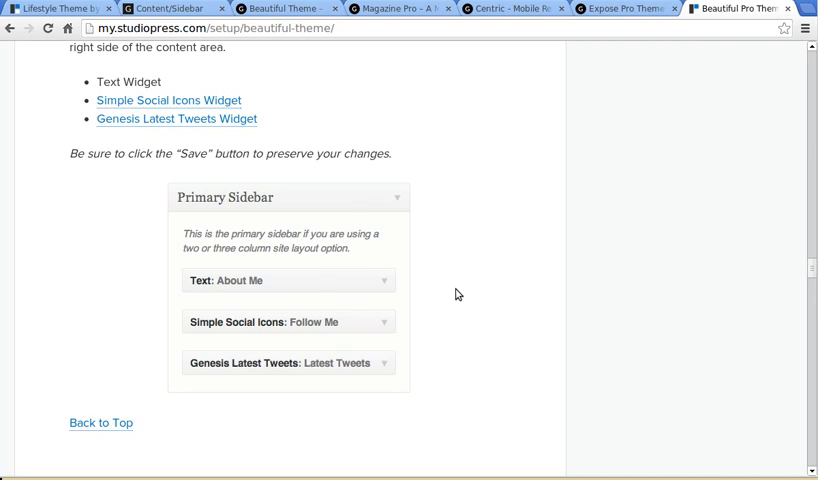
mouse_move(448, 292)
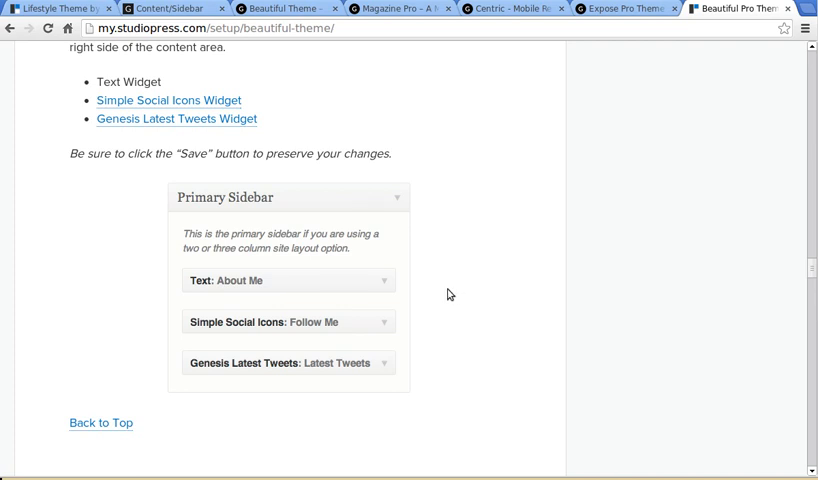
mouse_move(462, 288)
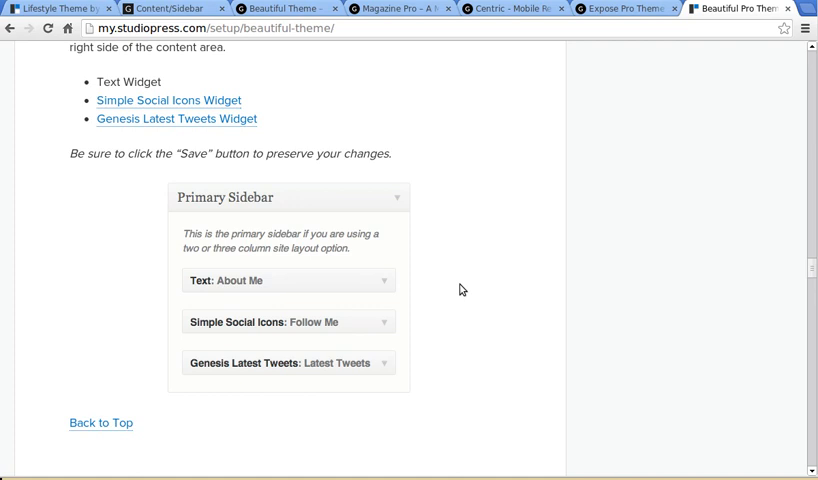
mouse_move(488, 284)
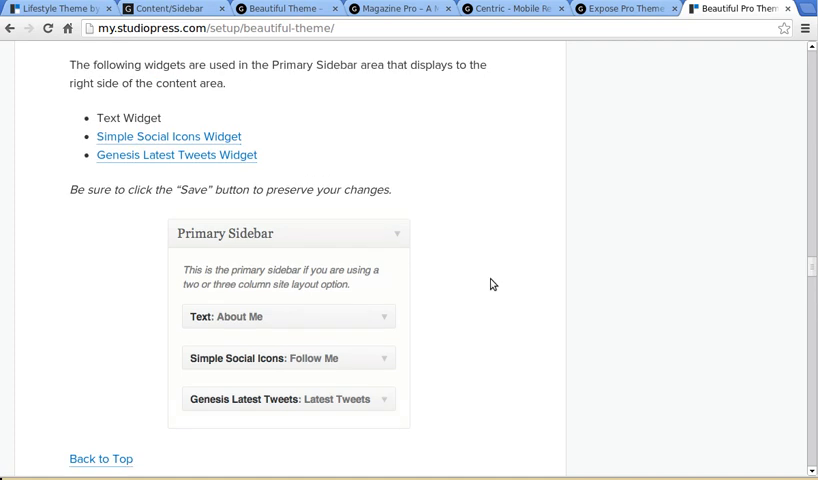
scroll("up", 3)
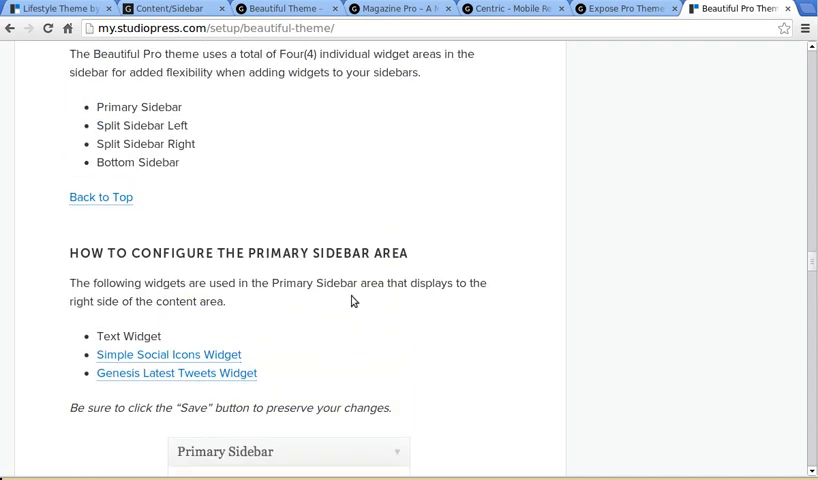
mouse_move(388, 330)
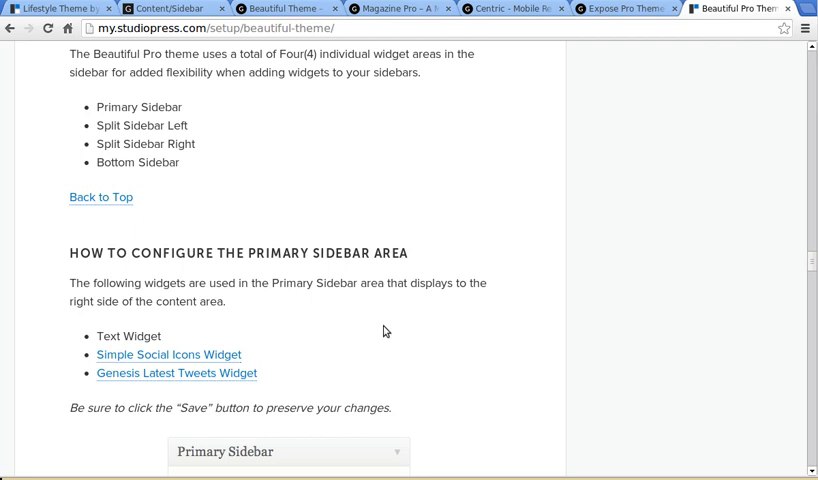
mouse_move(378, 334)
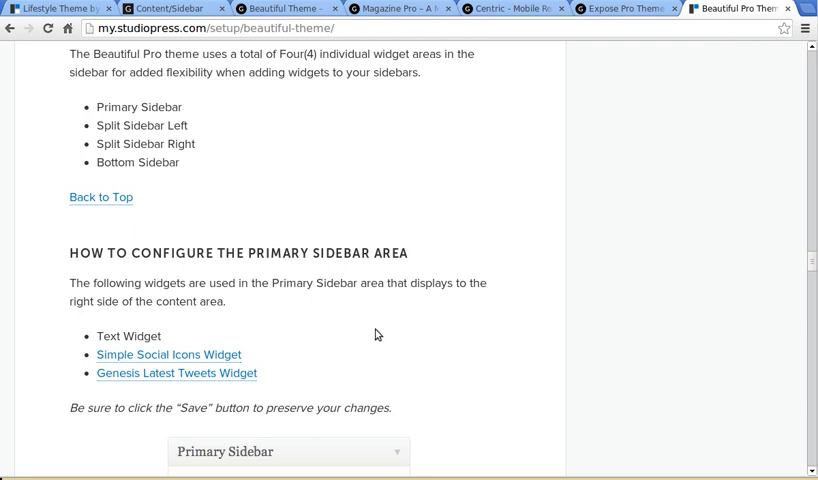
mouse_move(360, 344)
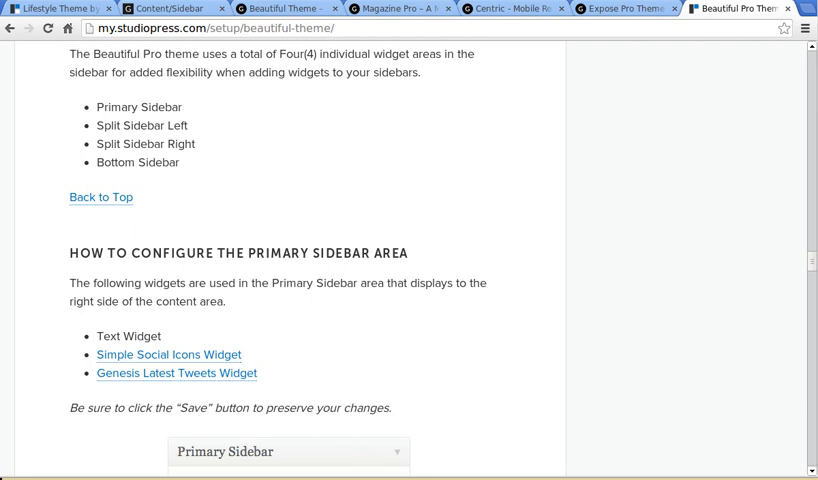
mouse_move(348, 456)
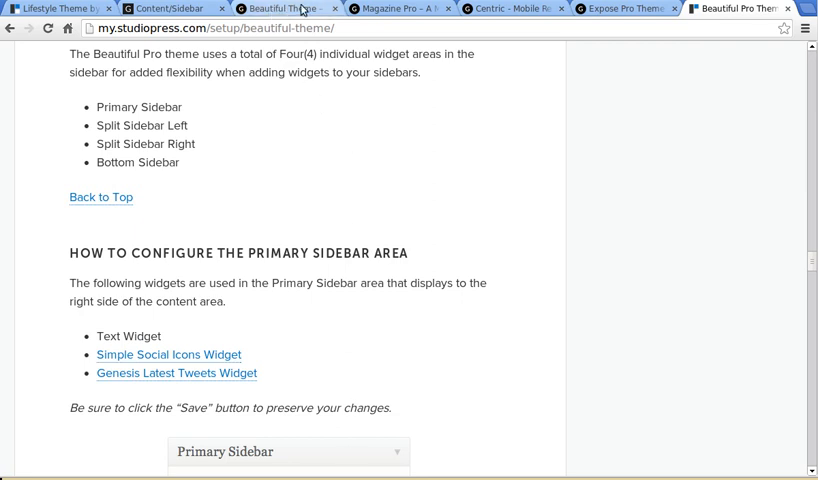
Switch back to the Magazine Pro demo and look over its featured article and header.
left_click(390, 8)
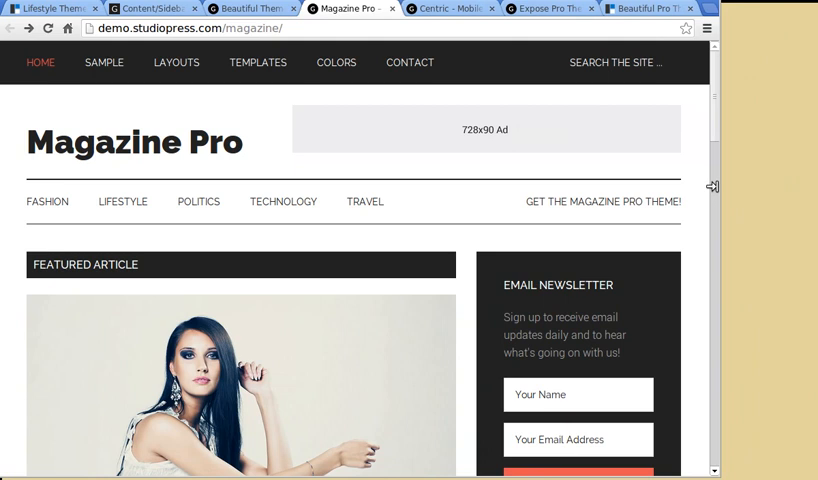
scroll("down", 3)
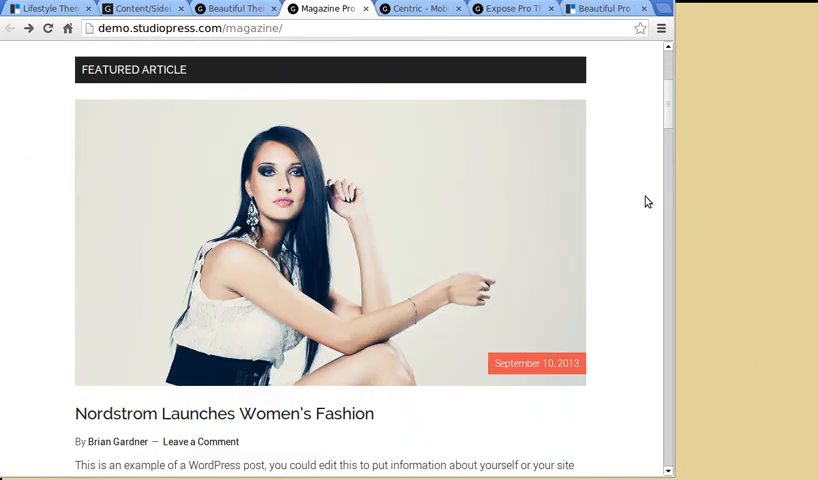
scroll("down", 3)
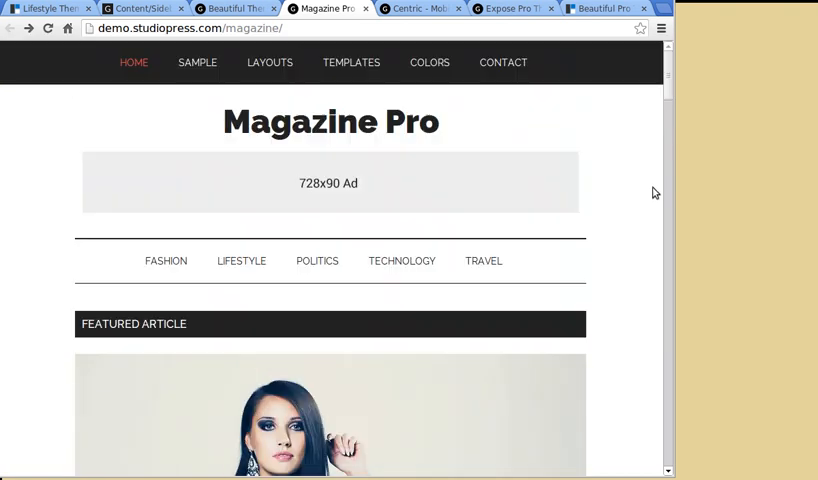
mouse_move(678, 184)
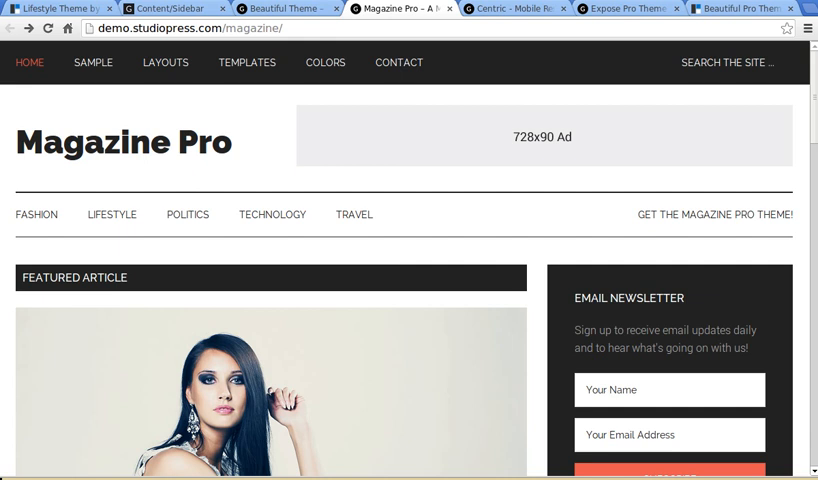
mouse_move(422, 376)
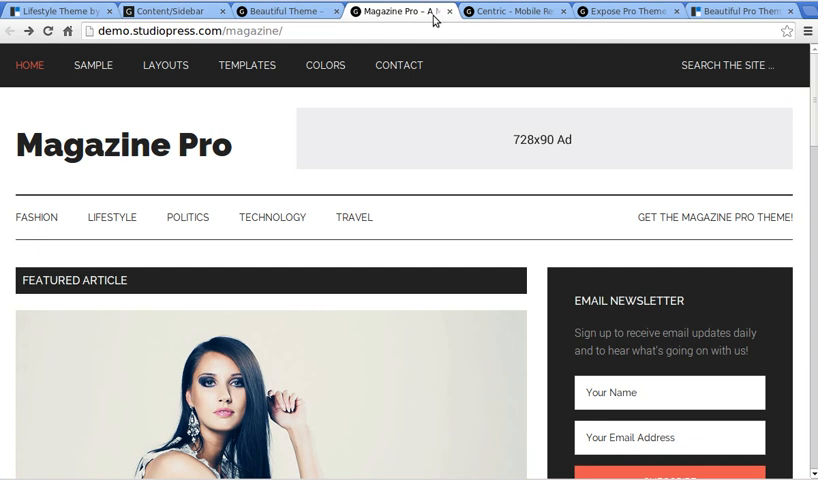
mouse_move(454, 188)
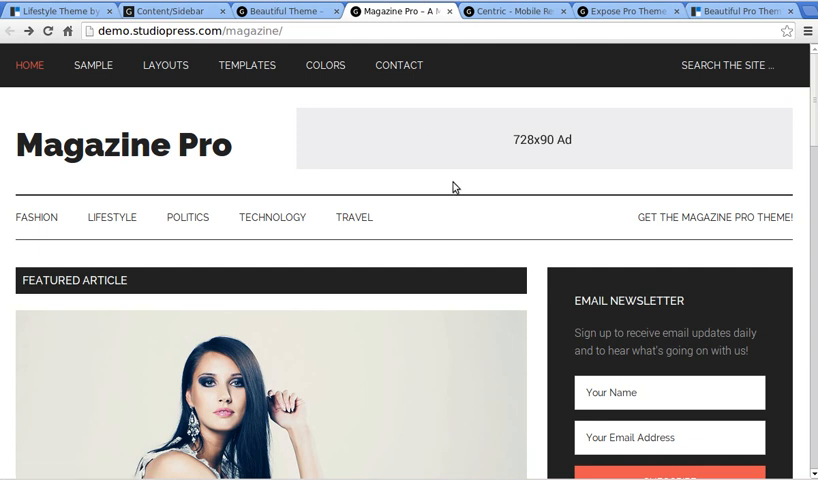
mouse_move(520, 288)
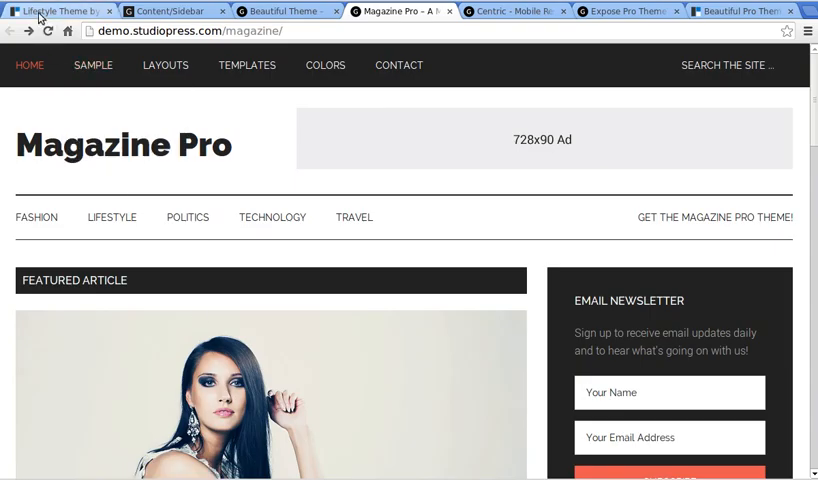
Return to the StudioPress themes catalog showing Lifestyle Pro, Magazine Pro and other previews.
left_click(56, 10)
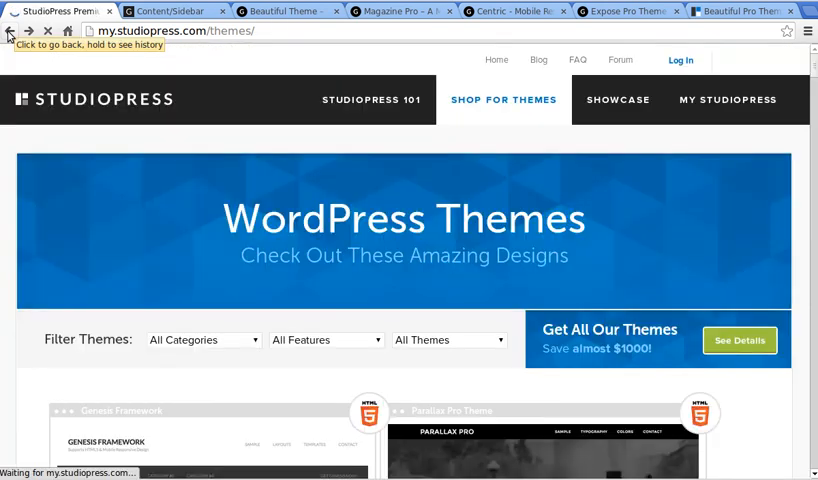
scroll("down", 3)
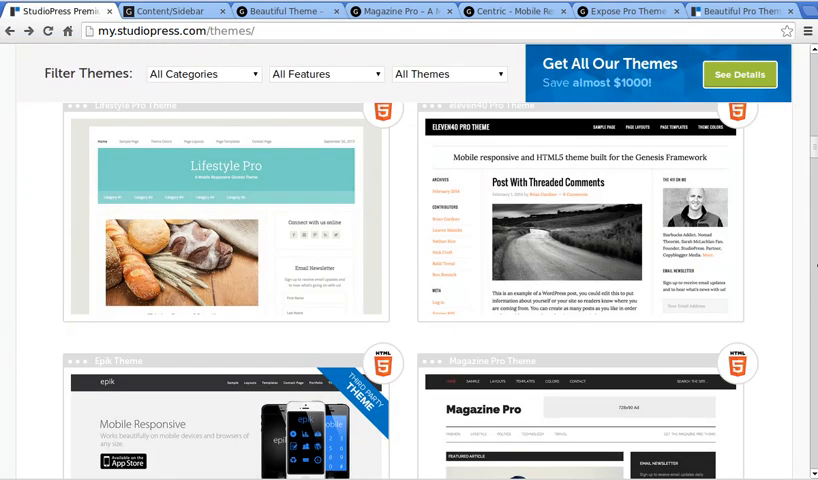